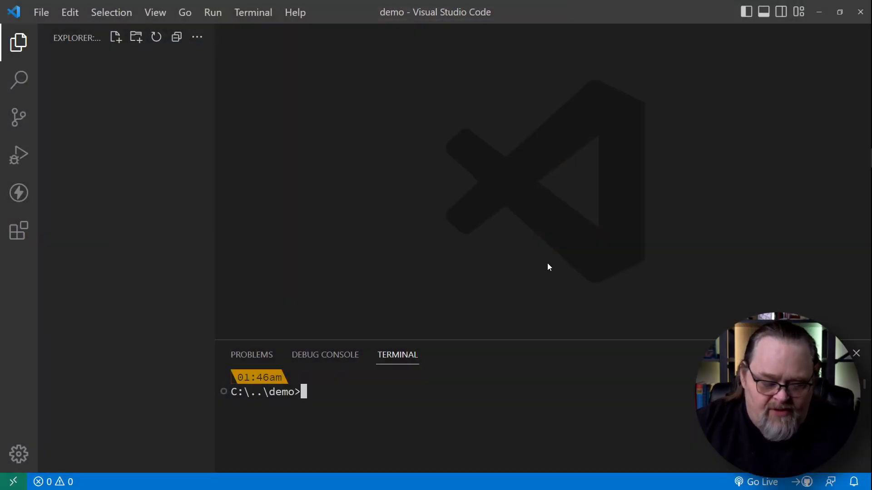
- Check the installed .NET SDK version with 'dotnet --version' in the terminal
text(dotnet --version)
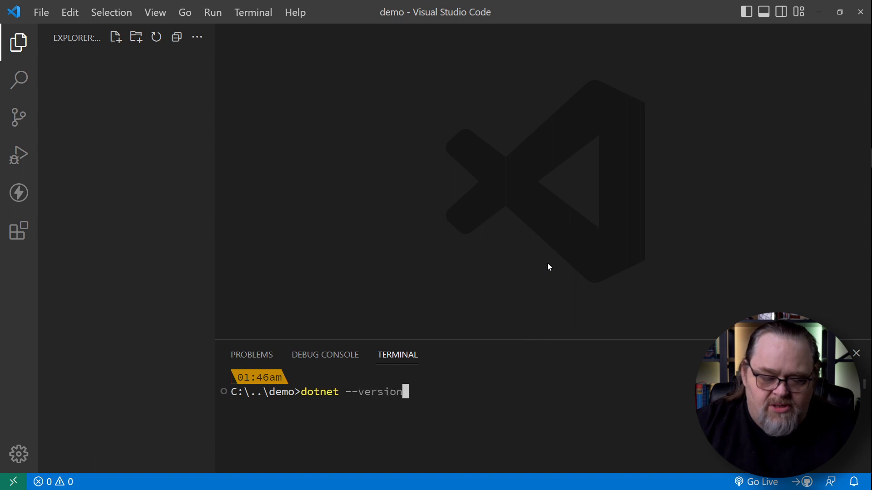
key(Return)
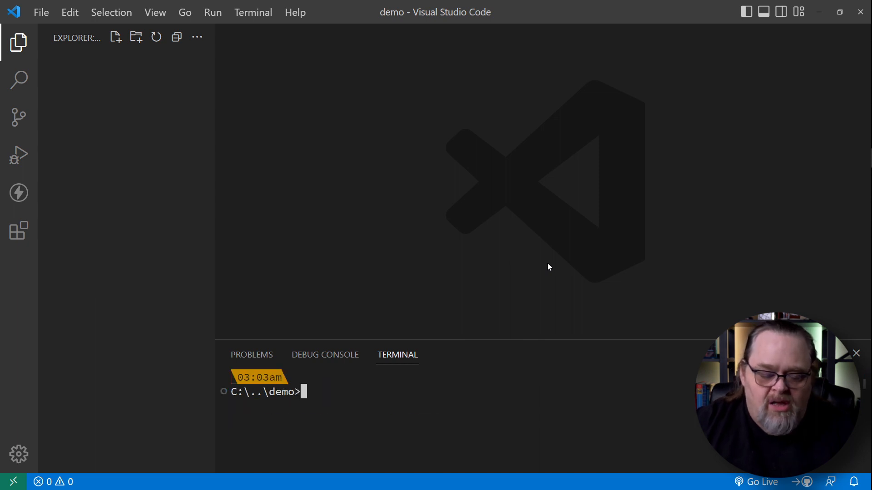
- Scaffold an empty web project named MinApiSeven in the current folder via 'dotnet new web'
text(n)
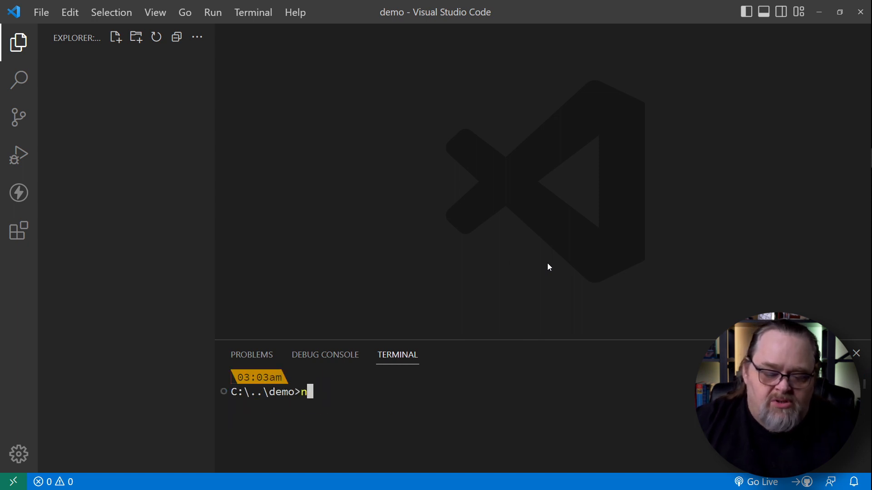
text(dotnet new)
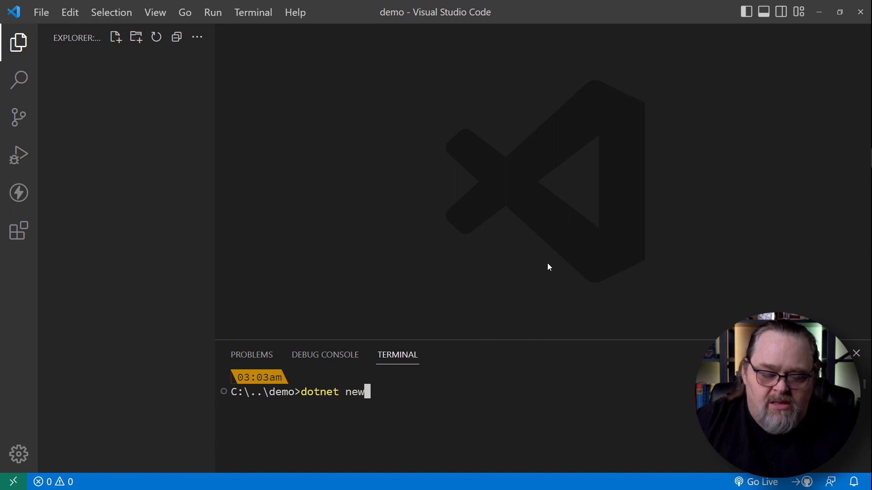
text(web)
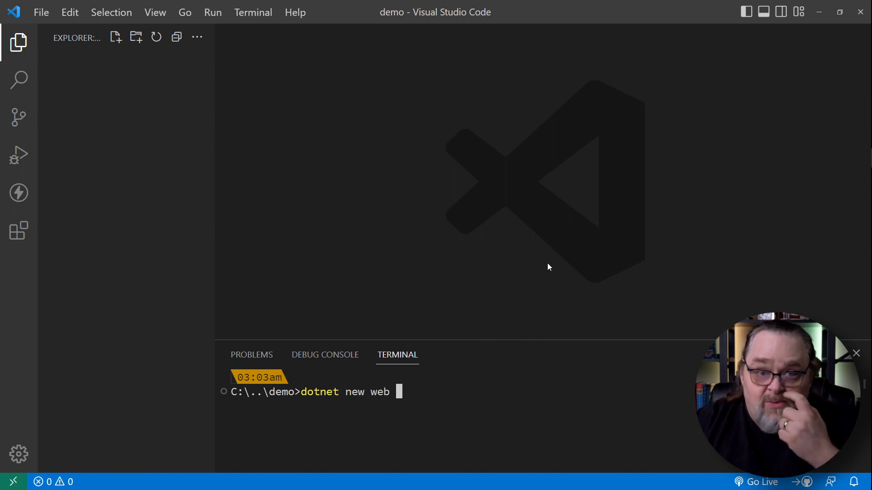
mouse_move(537, 264)
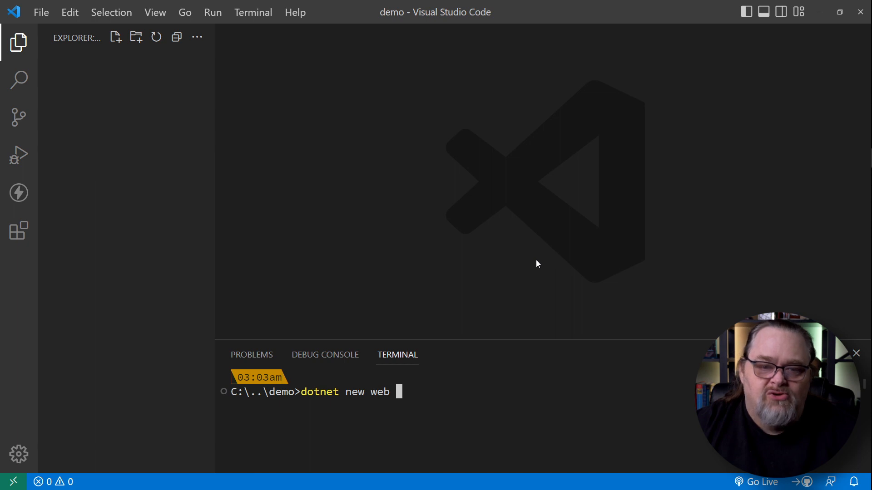
text(-n)
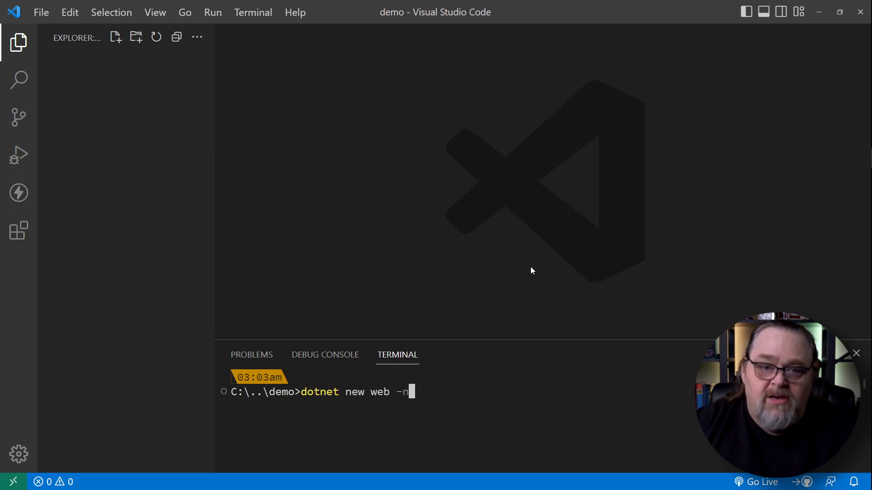
text(MinApi)
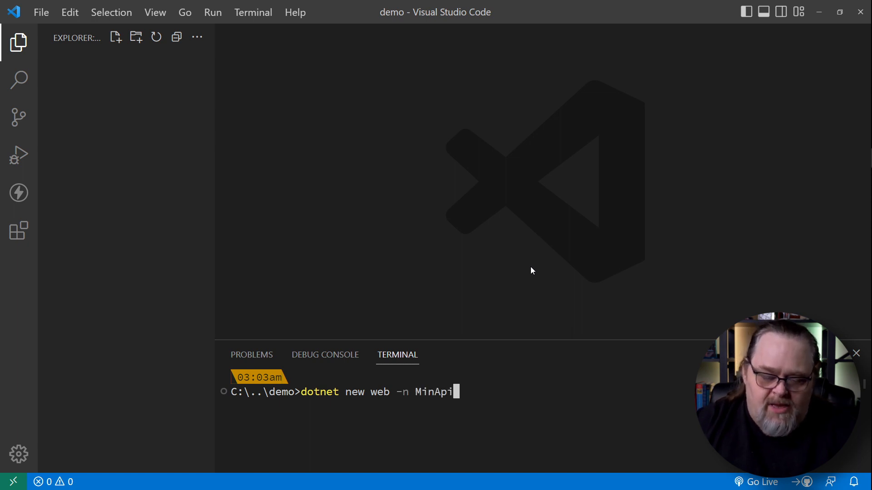
text(Seven -o .)
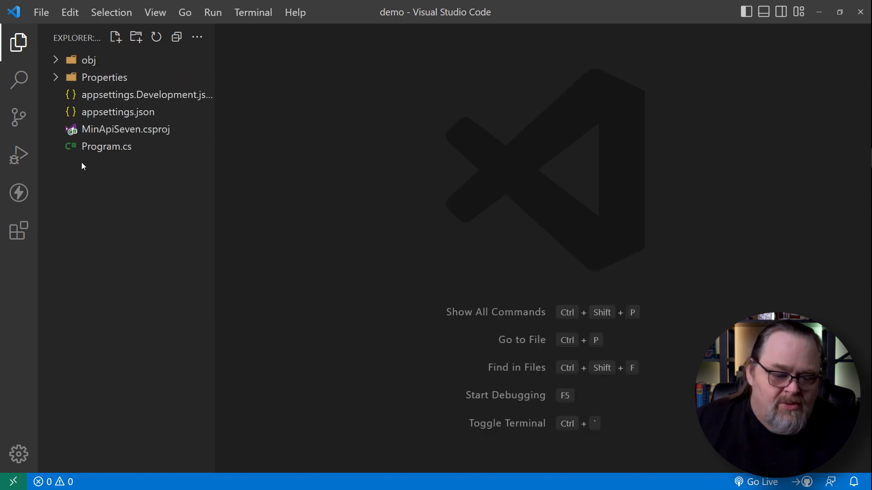
- In Program.cs, add '// Groups' and '// Filters' comment lines above the hello-world route
click(106, 146)
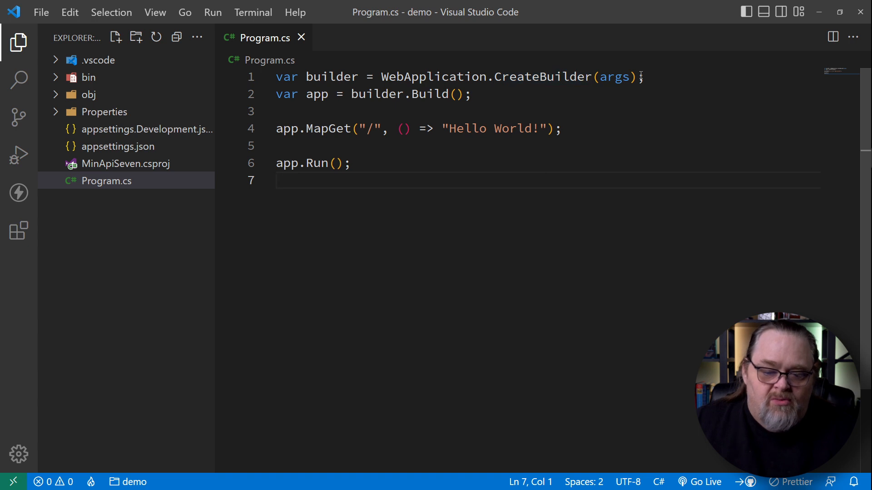
mouse_move(437, 93)
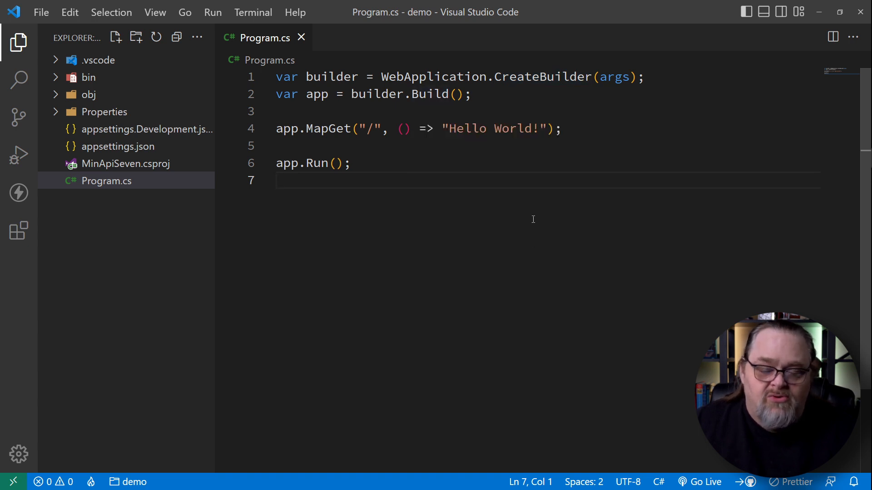
mouse_move(276, 128)
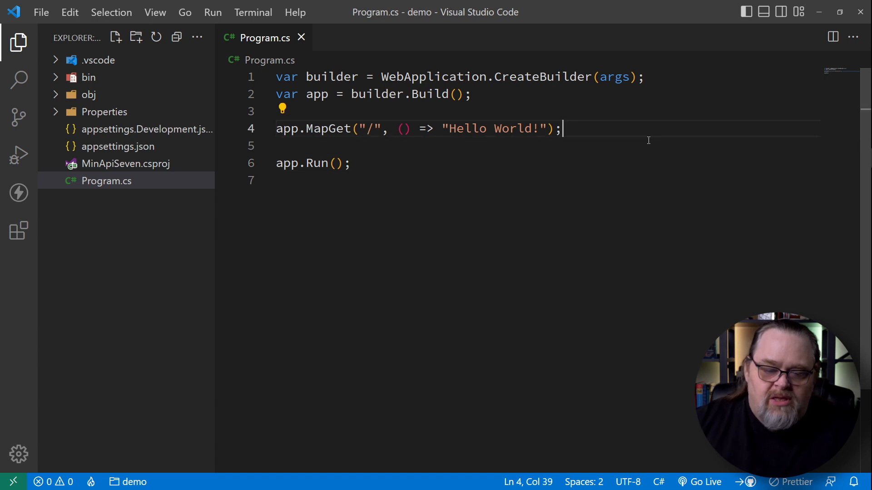
text(//)
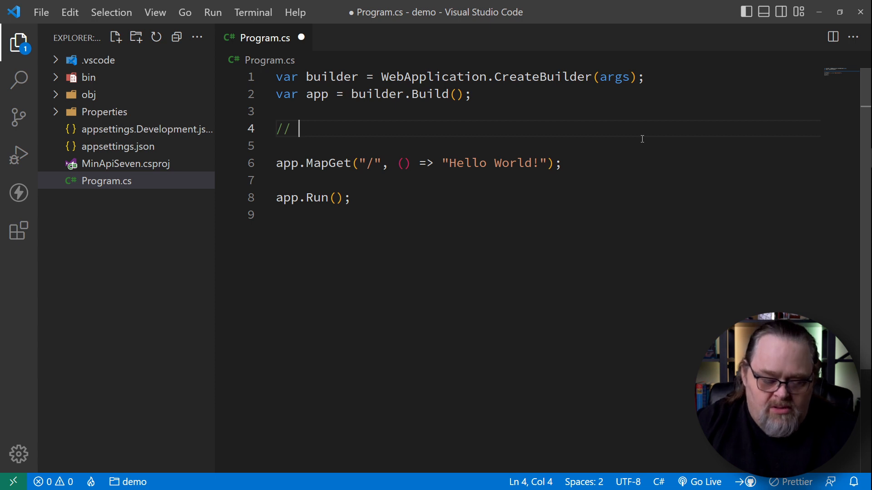
text(Groups)
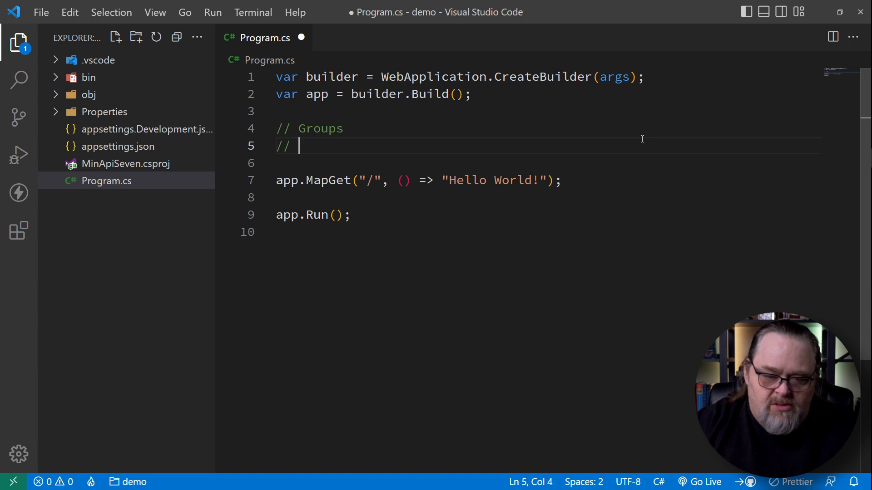
text(Fil)
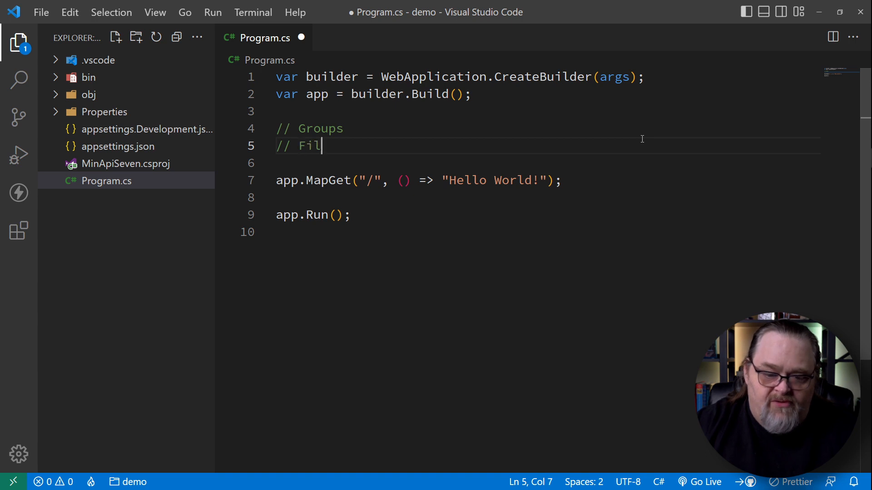
text(ters)
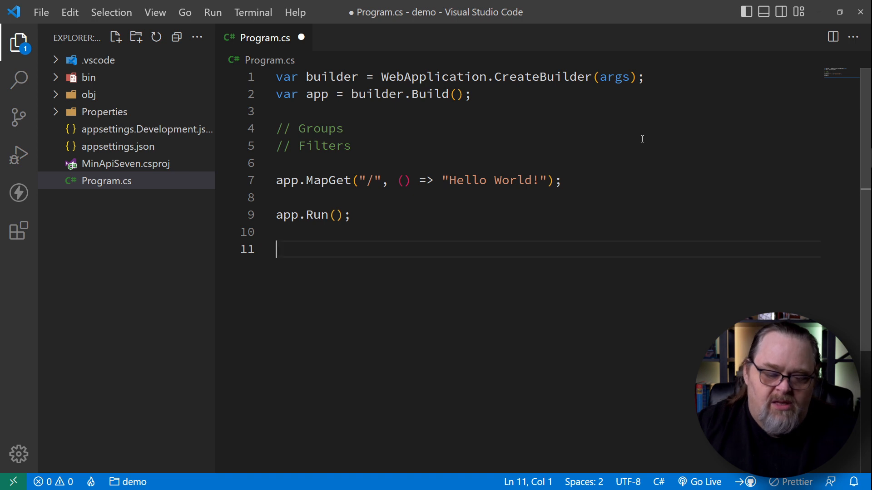
- Write a public Person class whose constructor takes a string name and assigns Name
text(class Person()
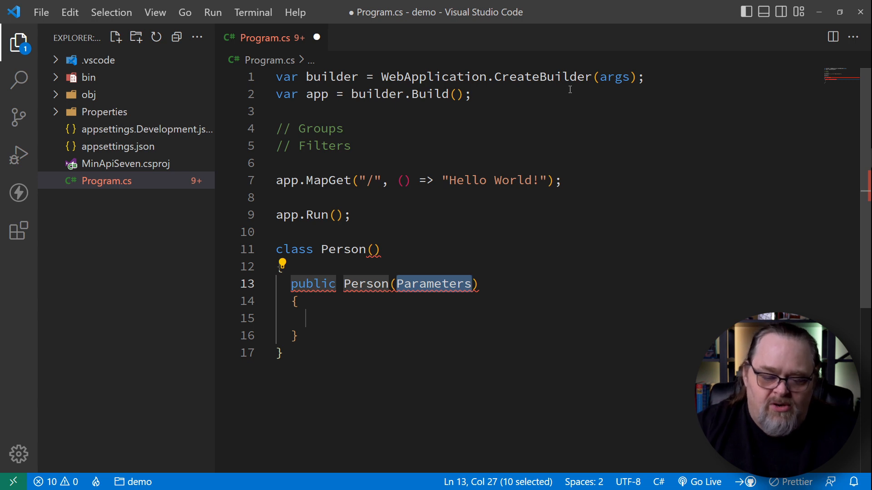
text(string nam)
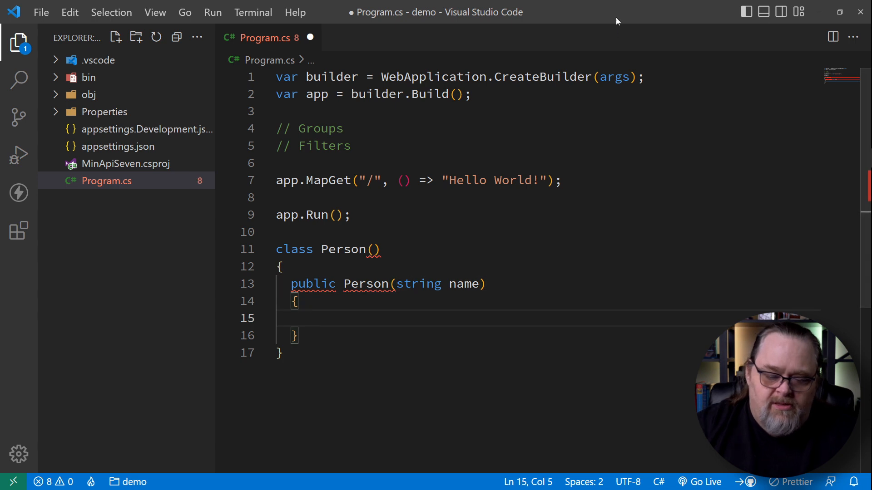
text(name =)
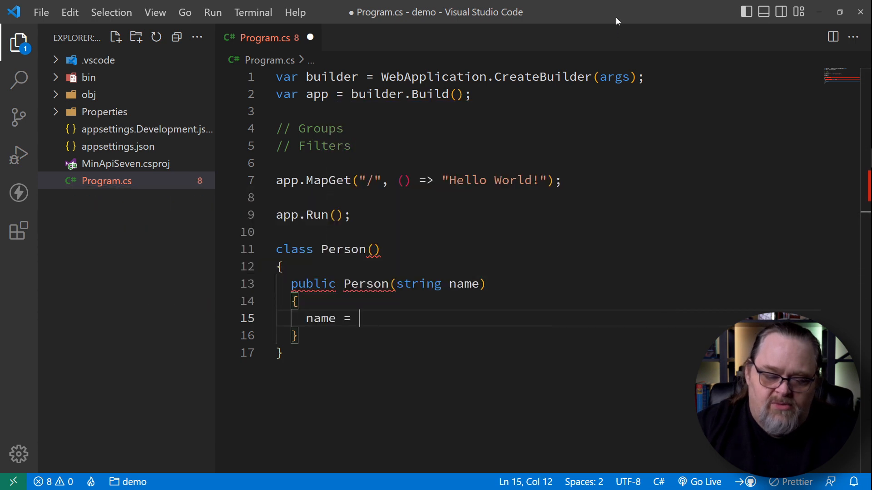
text(name;)
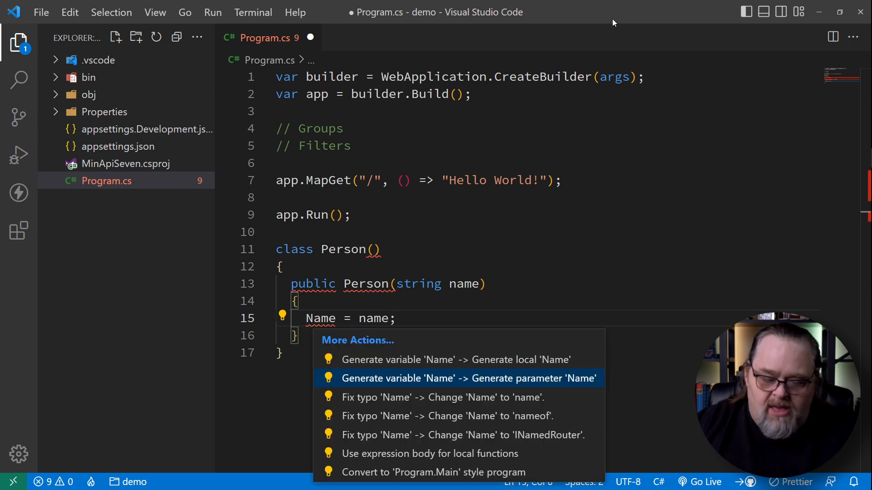
- Add a get/init Name property via the 'prop' snippet and fold the Person class
text(p)
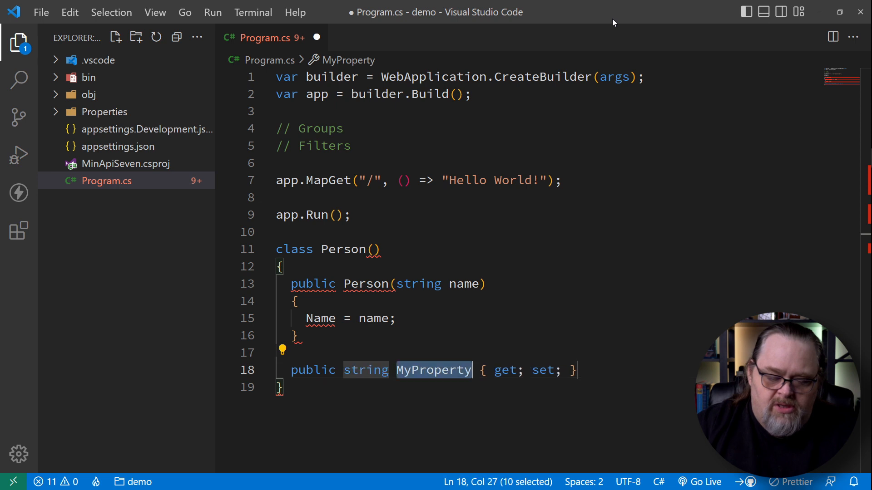
text(Name)
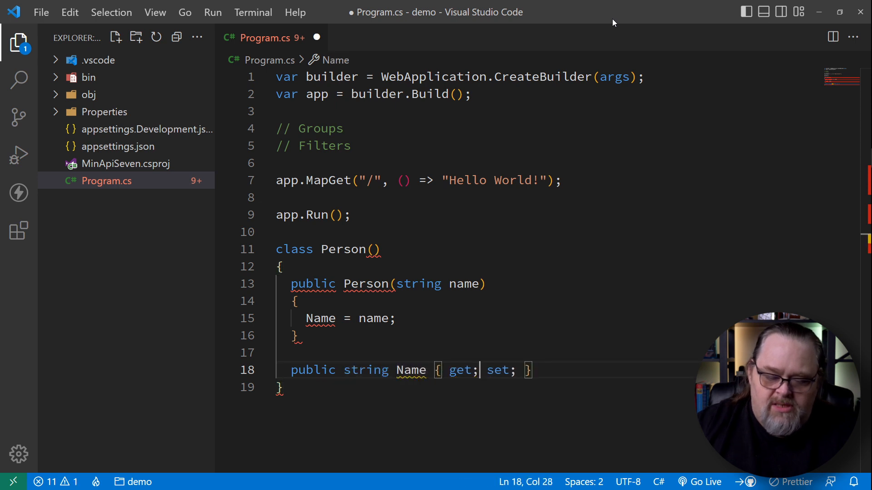
text(init)
click(329, 250)
text(public )
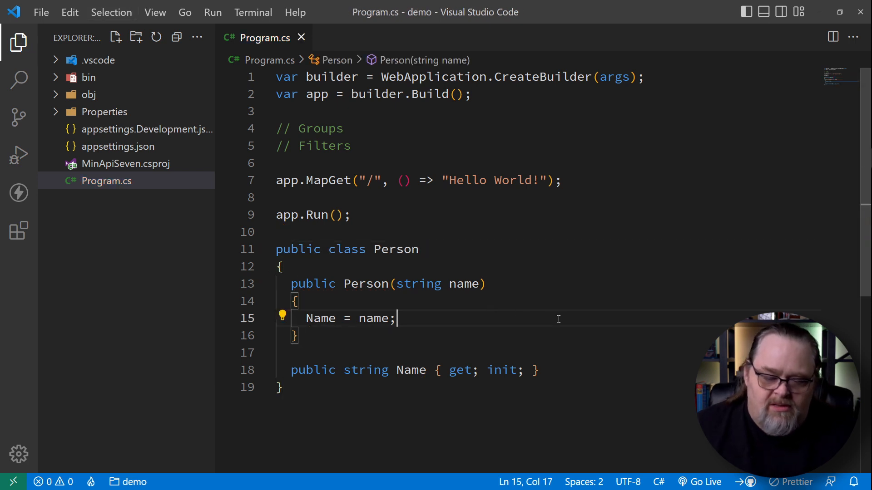
mouse_move(276, 258)
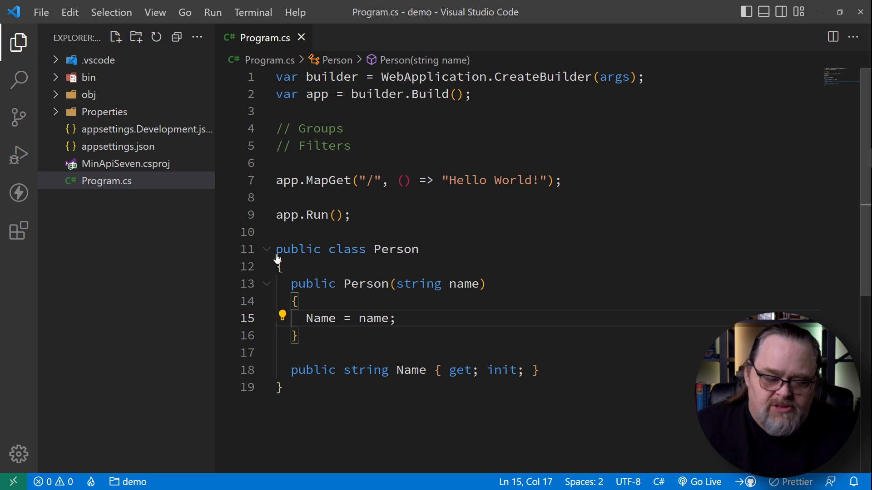
click(266, 248)
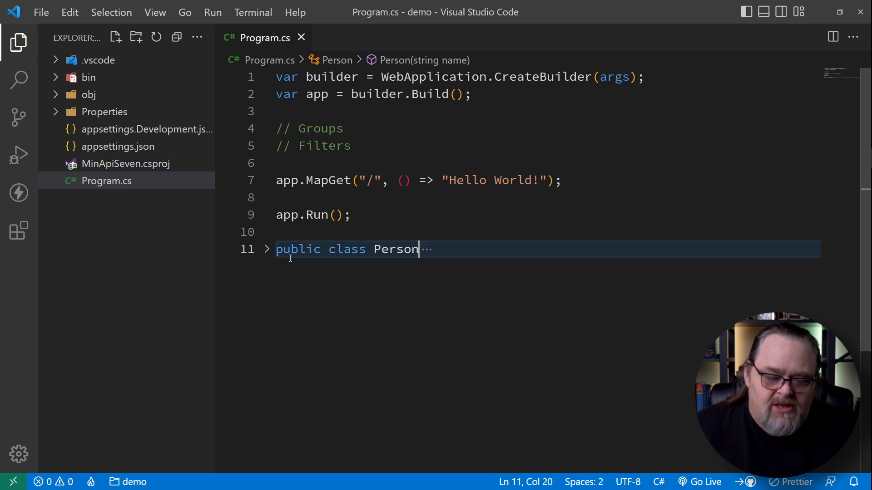
click(366, 180)
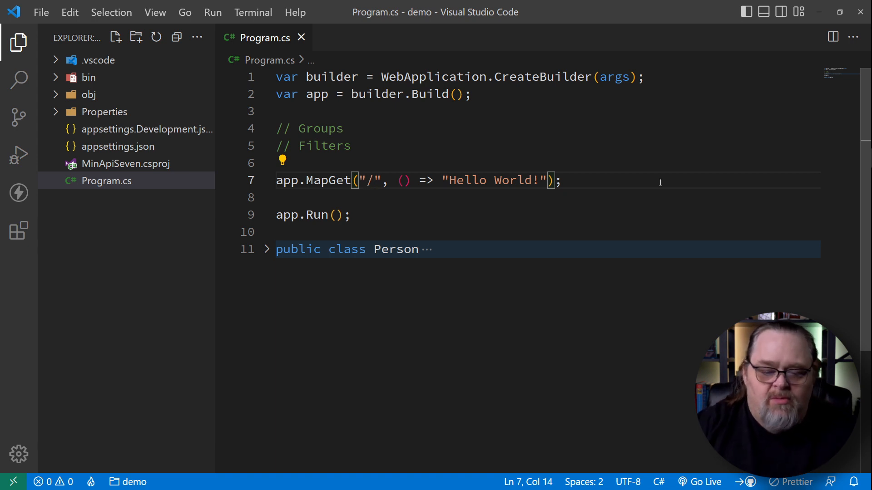
- Route /api/people to return a new Person("Shawn"), save, and bring up the terminal
text(api/people)
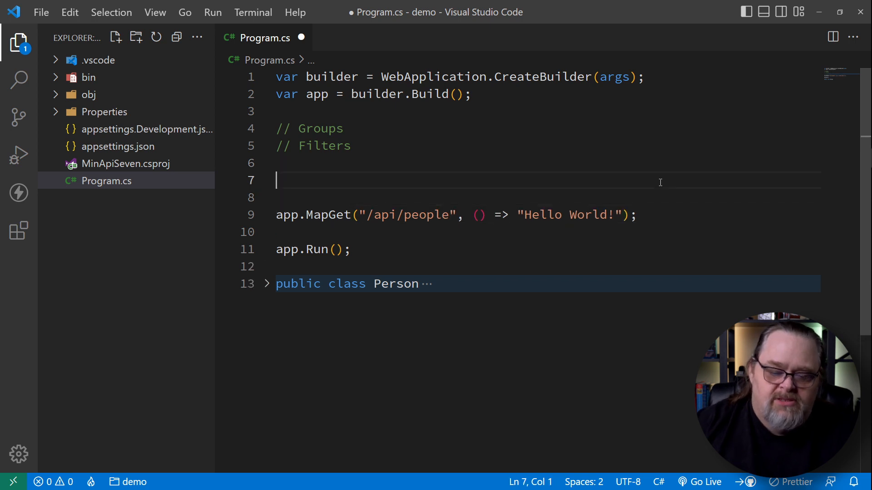
text(var person =)
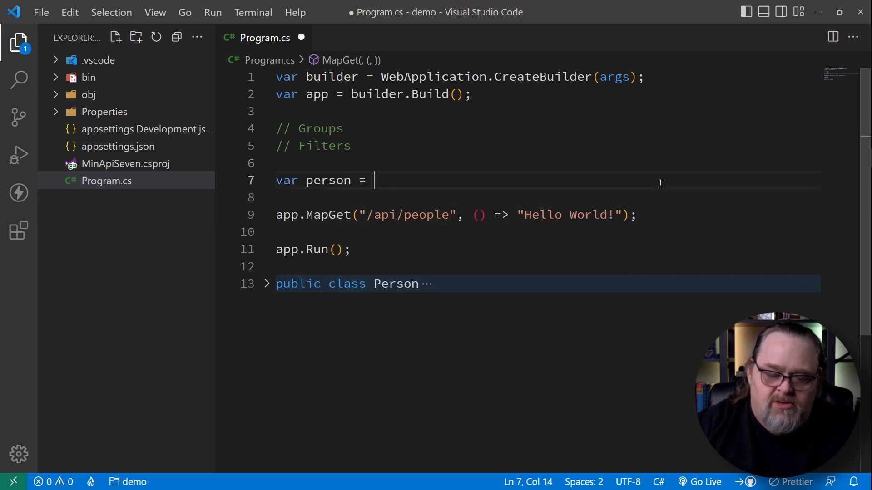
text(new Person("Shawn");)
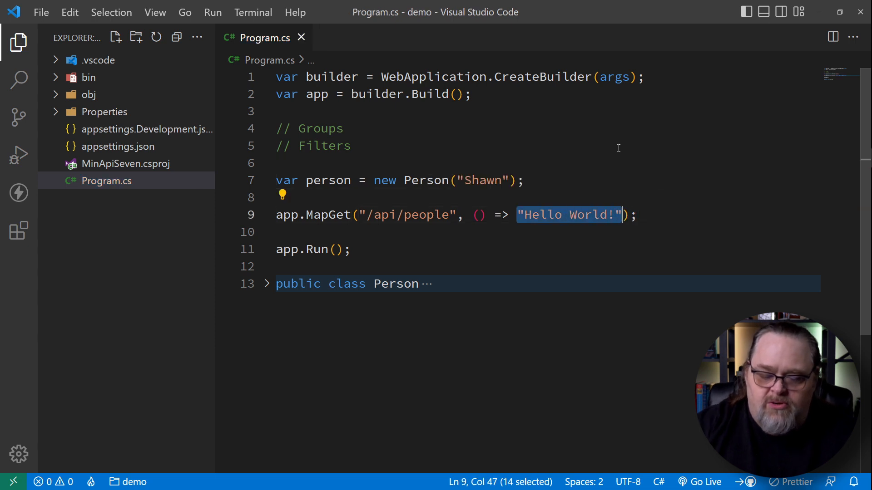
text(person)
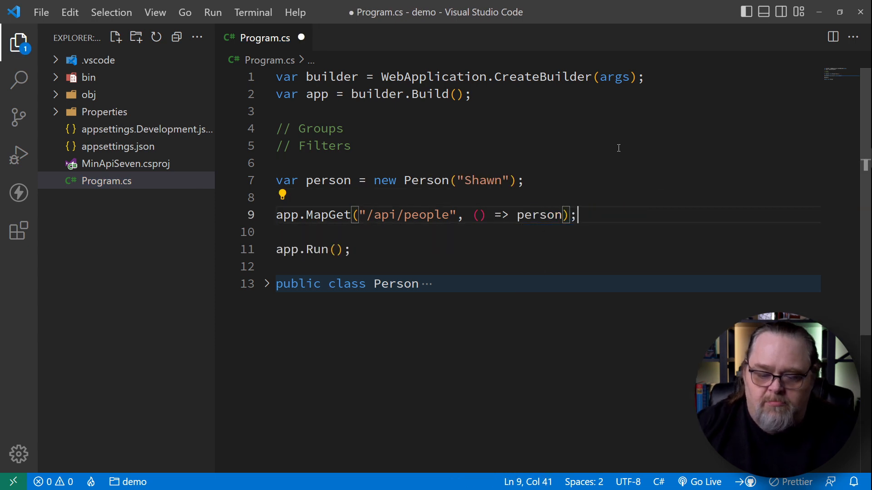
key(ctrl+s)
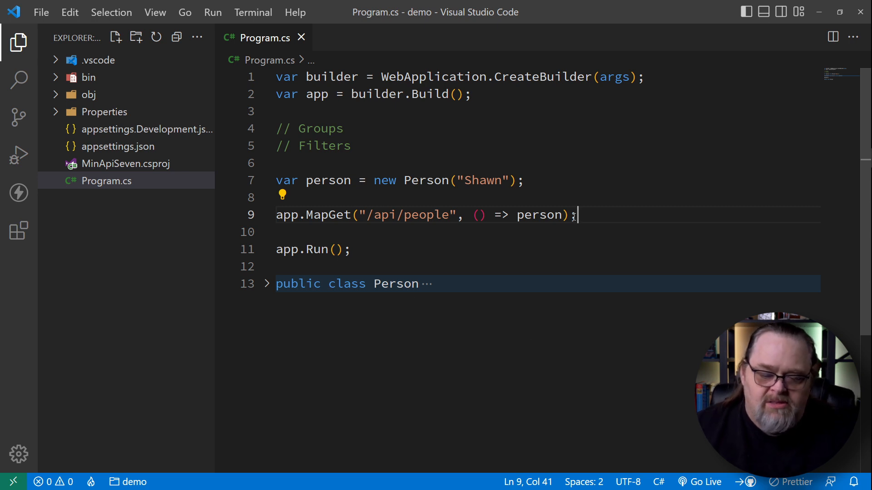
key(ctrl+`)
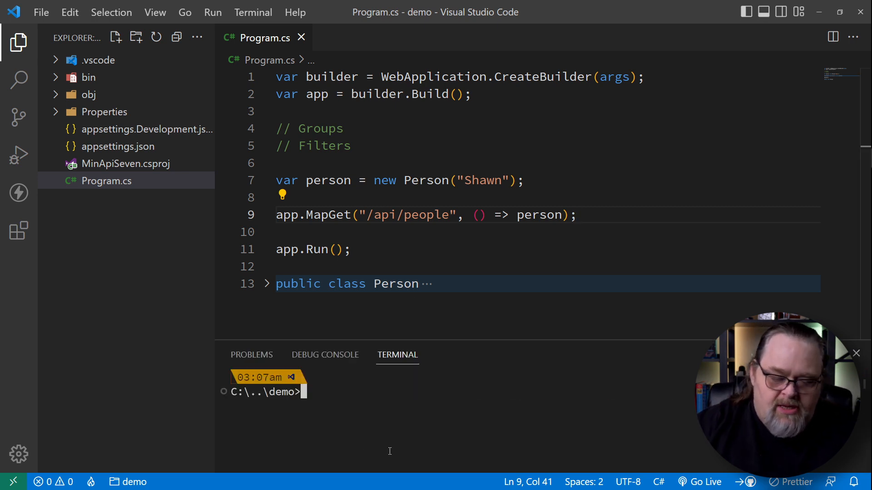
- Run the app with 'dotnet run' and begin a second /api/people route in Program.cs
text(dotnet)
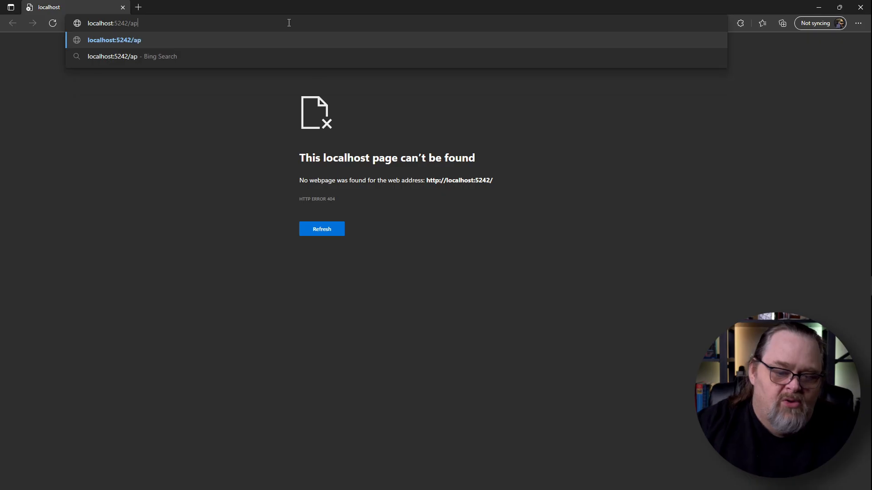
text(i/per)
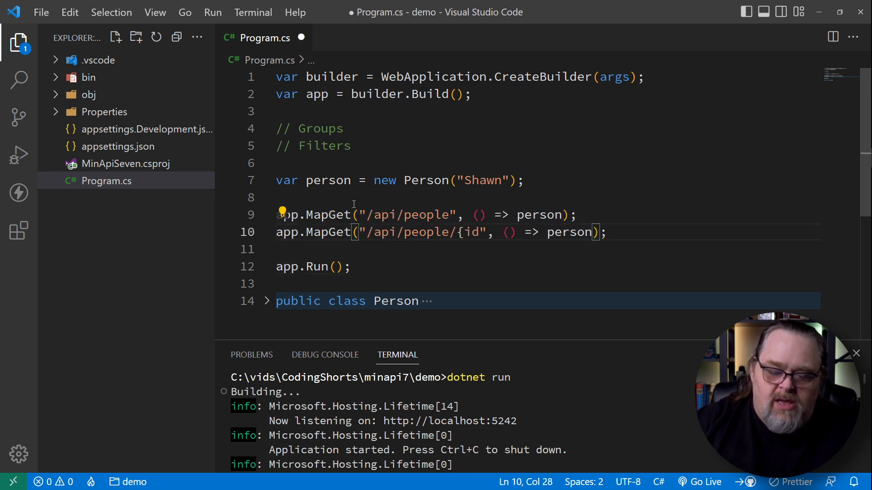
- Make the second route /api/people/{id:int} with int id, return new Person[] { person } from the first, and save
text(:int})
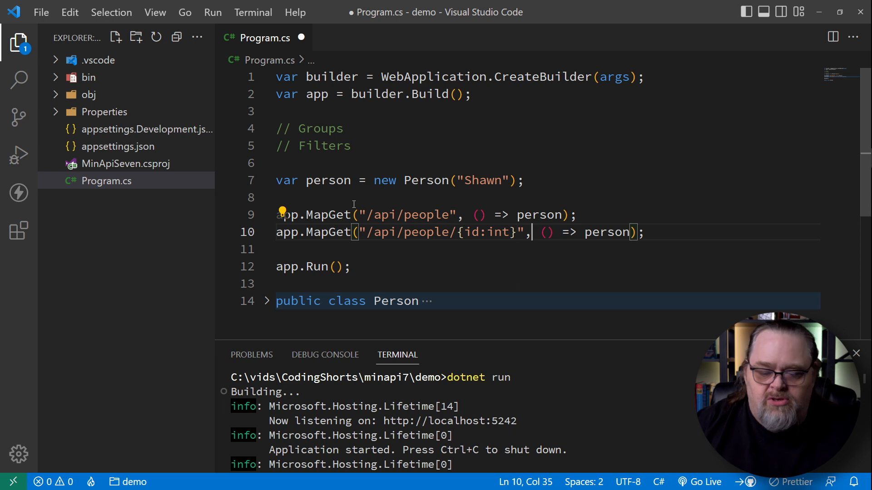
click(576, 215)
text(new Person[] )
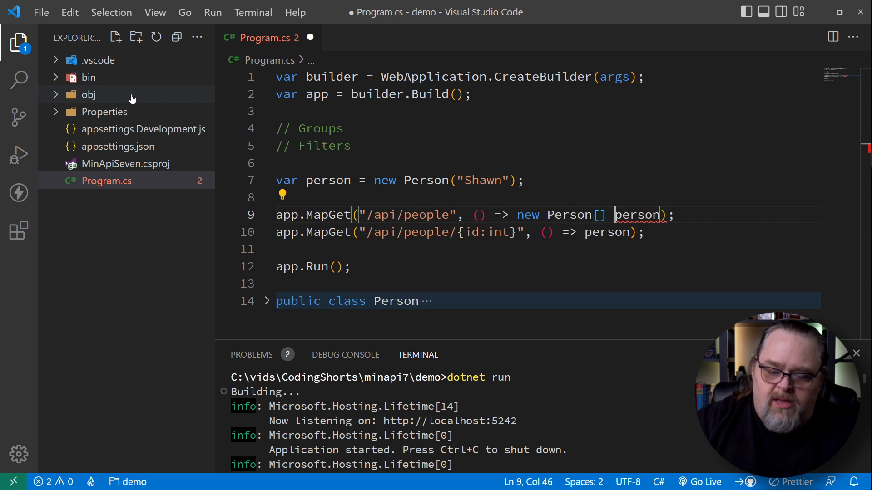
text({ person })
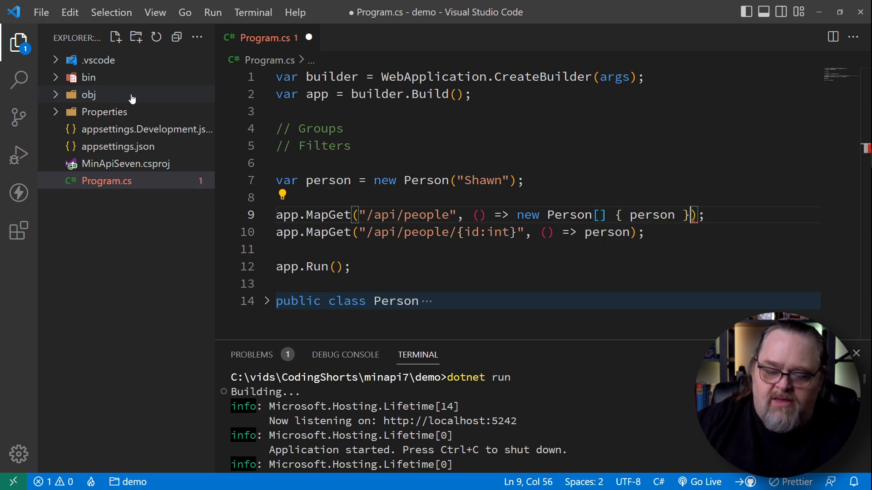
key(ctrl+s)
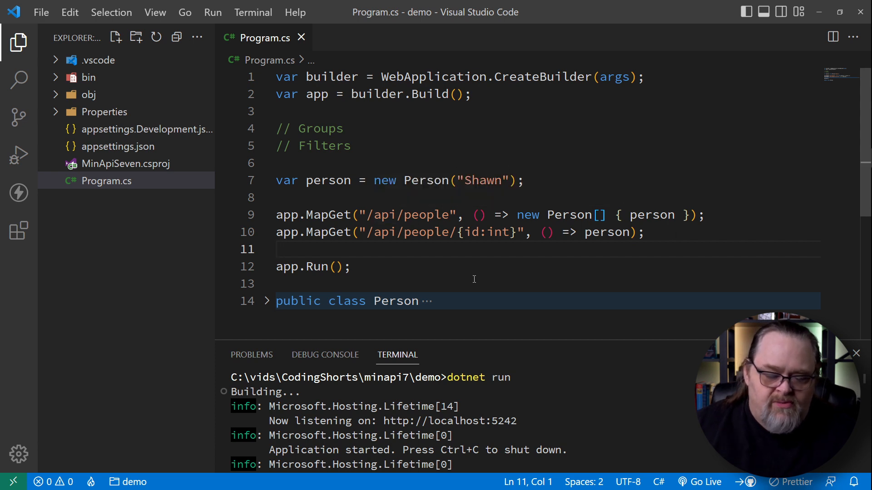
mouse_move(610, 221)
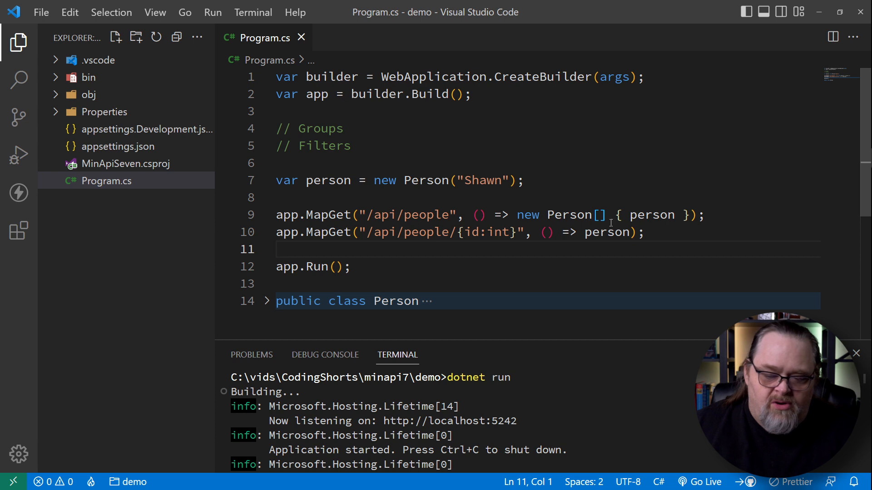
mouse_move(577, 239)
text(int id)
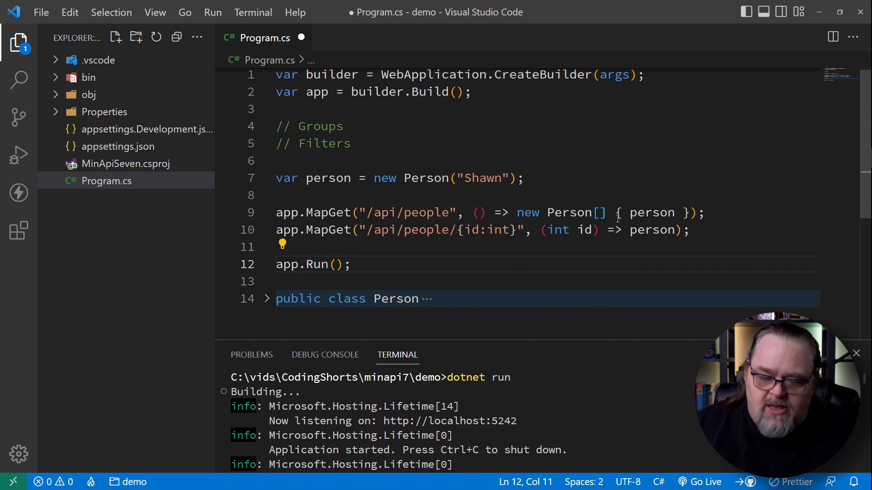
key(ctrl+s)
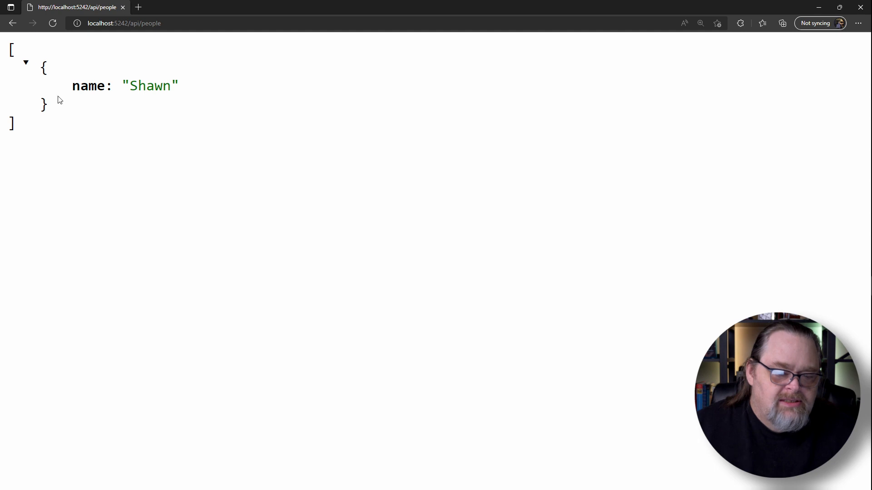
- Request /api/people/1 in the browser to fetch the person with id 1
text(/1)
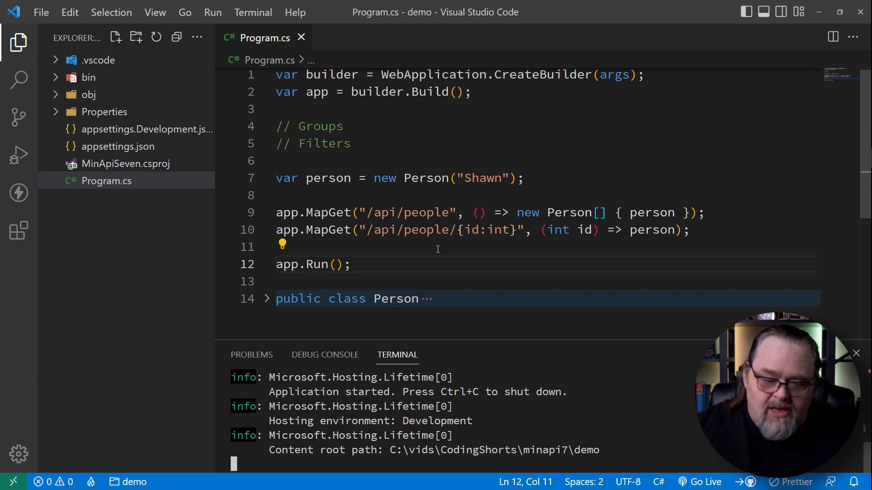
- Try a .RequireAuthorization() call on the first endpoint, then delete it along with its semicolon
click(707, 212)
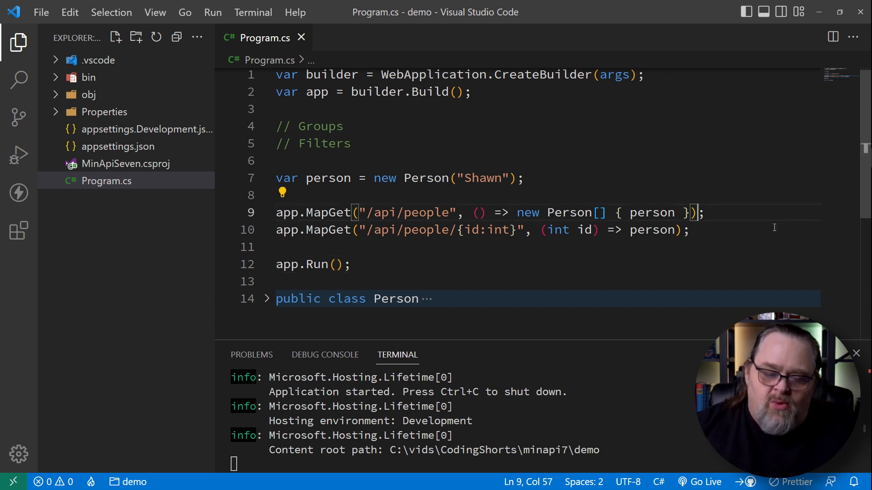
text(.RequireAuthorization();)
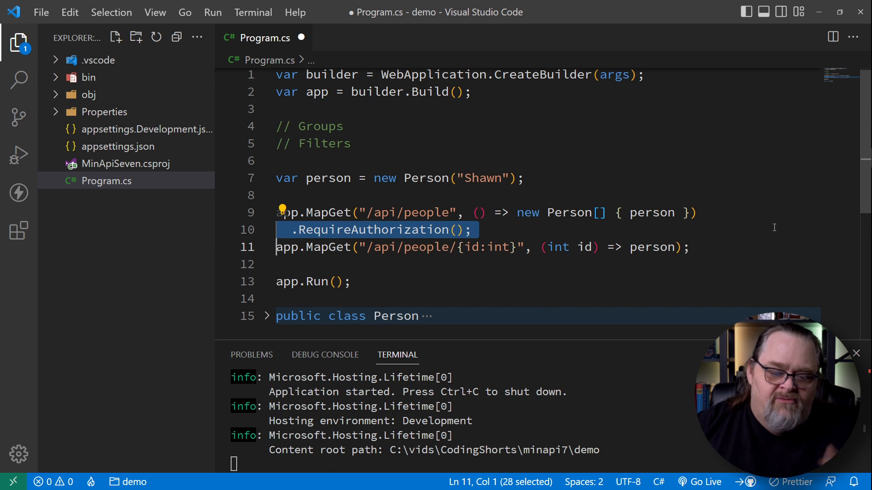
key(Delete)
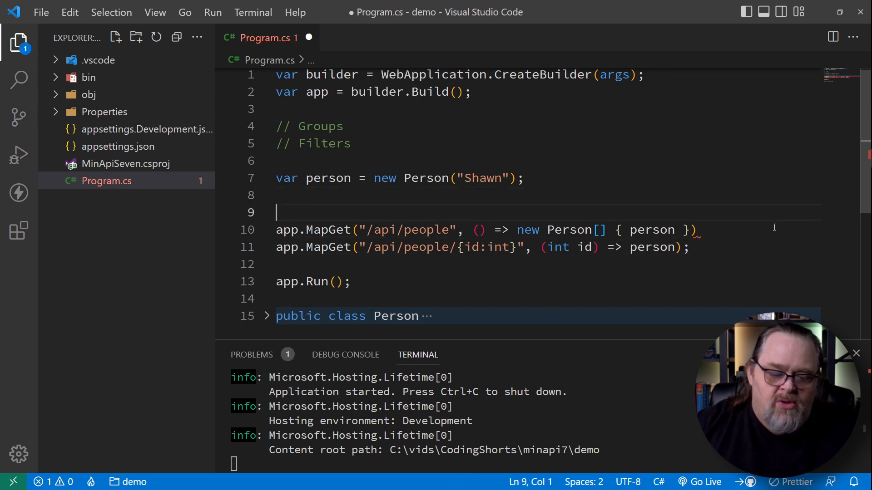
- Define var personGroup = app.MapGroup("/api/people") and map both people endpoints on personGroup with relative routes
text(var)
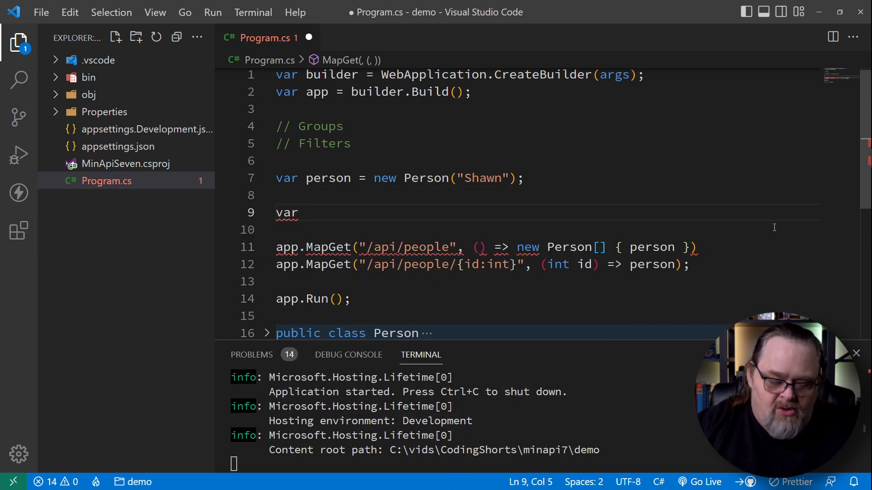
text(personGroup =)
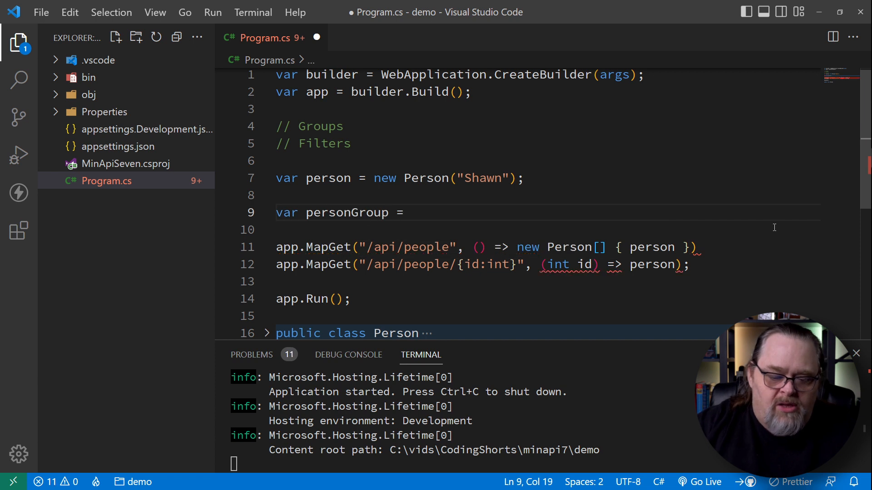
text(app.MapGroup(")
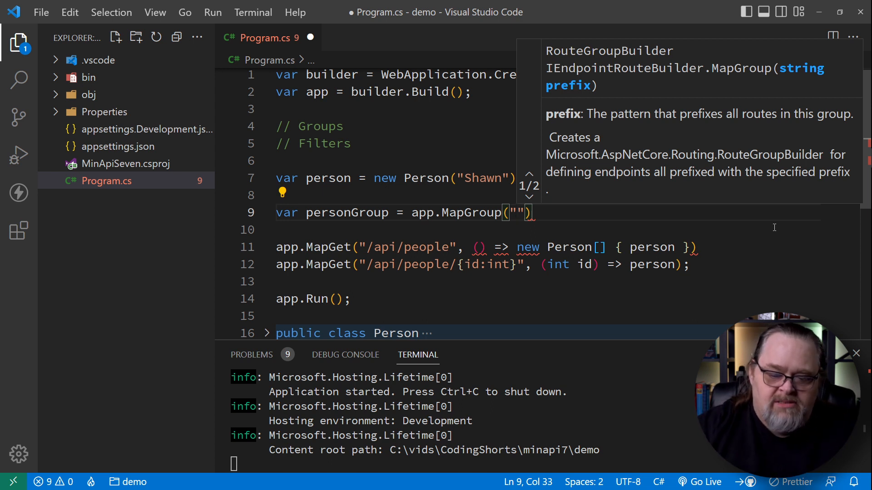
text(/api/people)
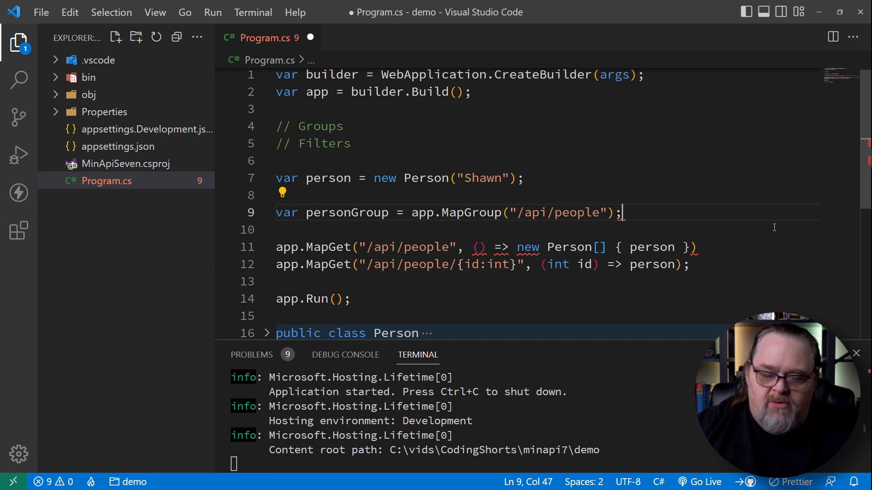
key(ctrl+s)
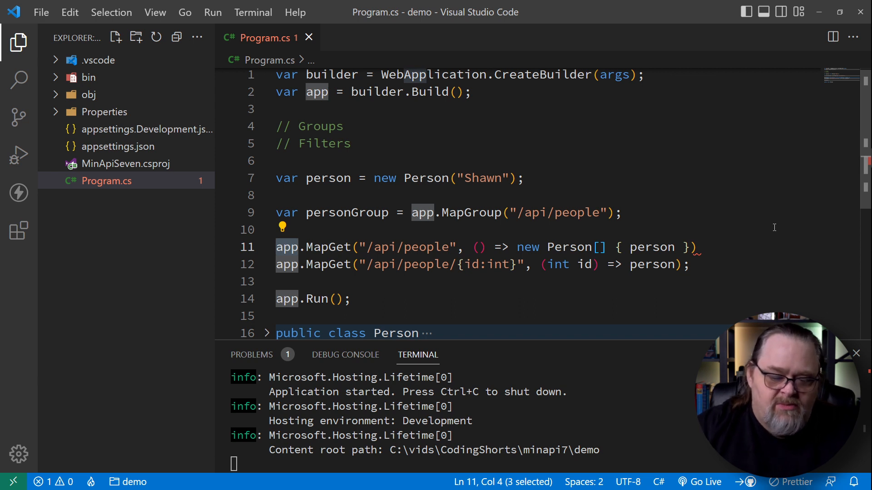
text(personGroup)
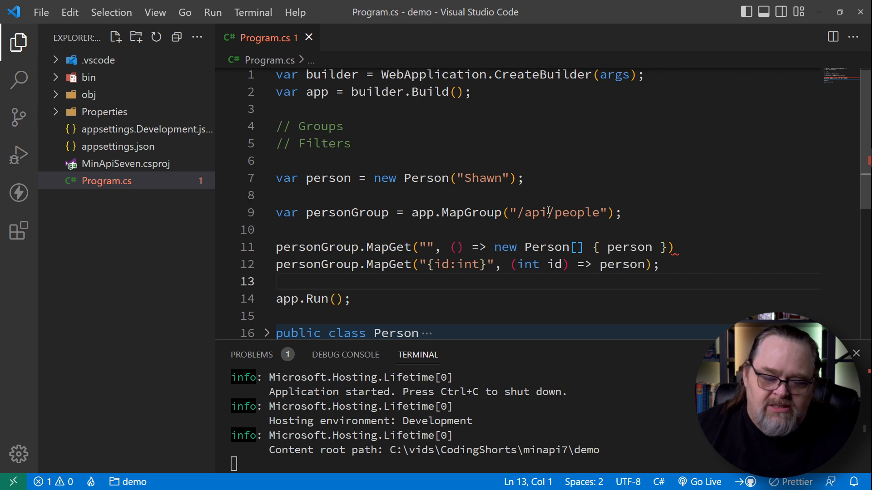
mouse_move(568, 338)
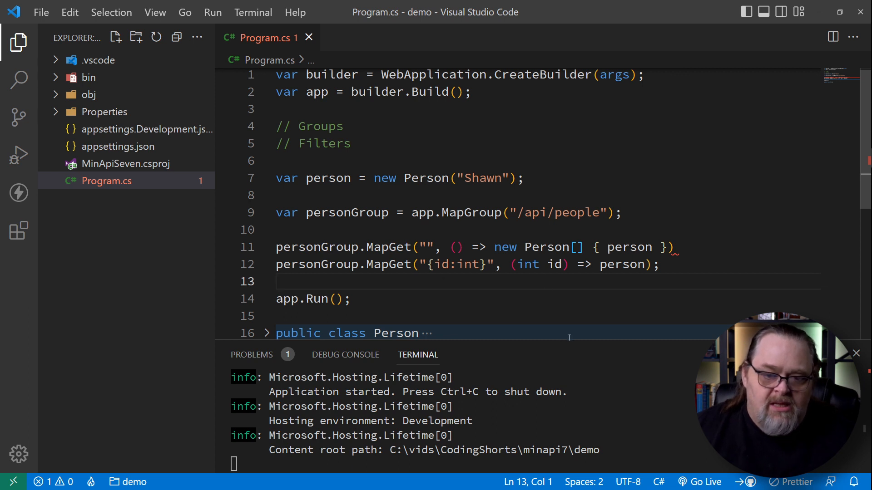
mouse_move(466, 280)
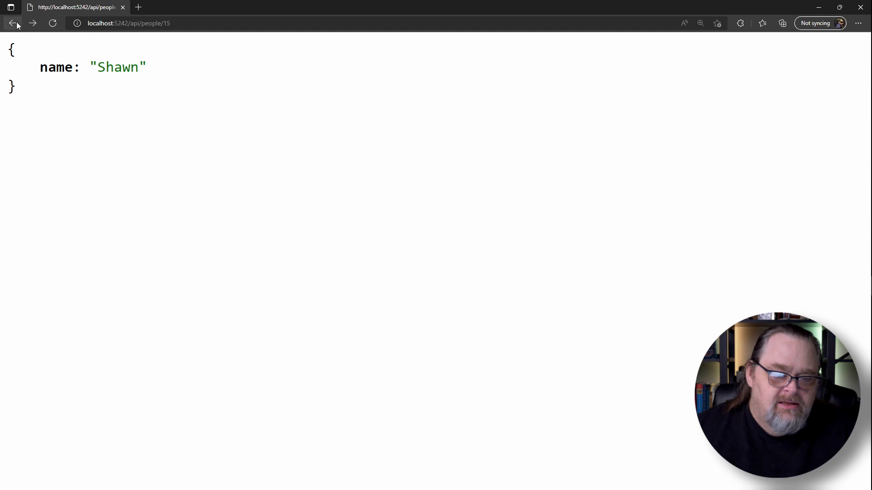
- Navigate back through /api/people/1 to /api/people to confirm the grouped routes return Shawn
click(13, 22)
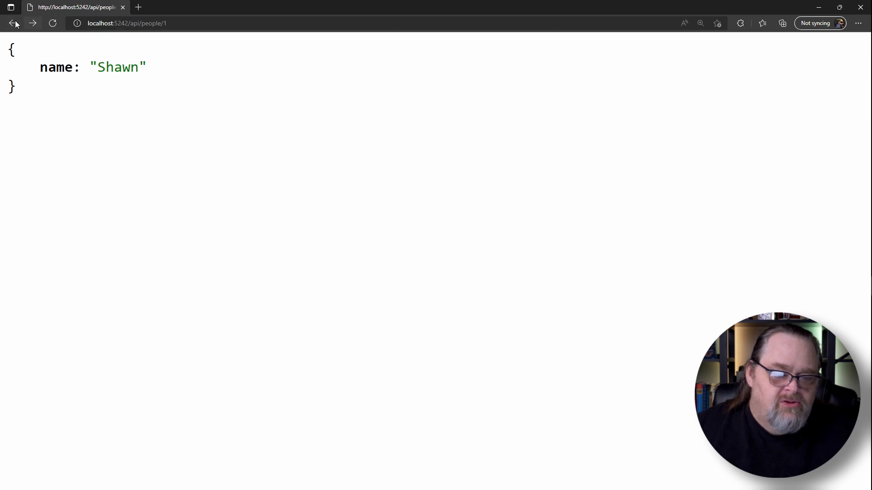
click(13, 24)
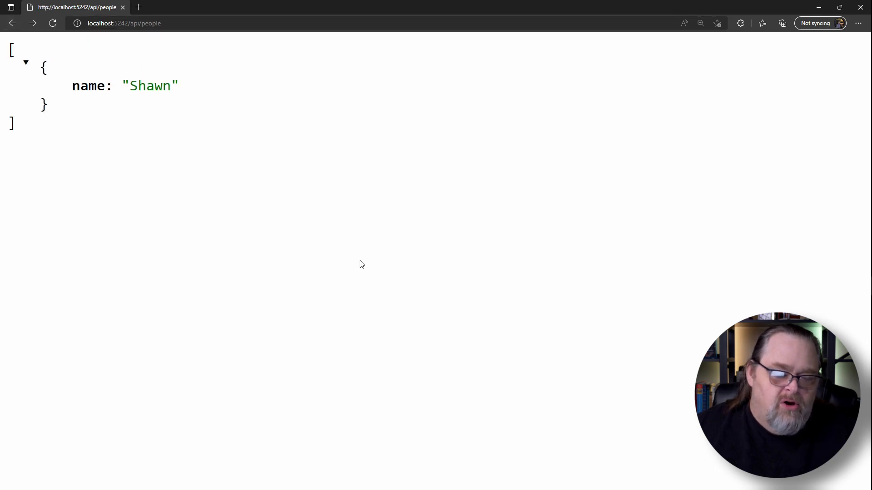
mouse_move(387, 278)
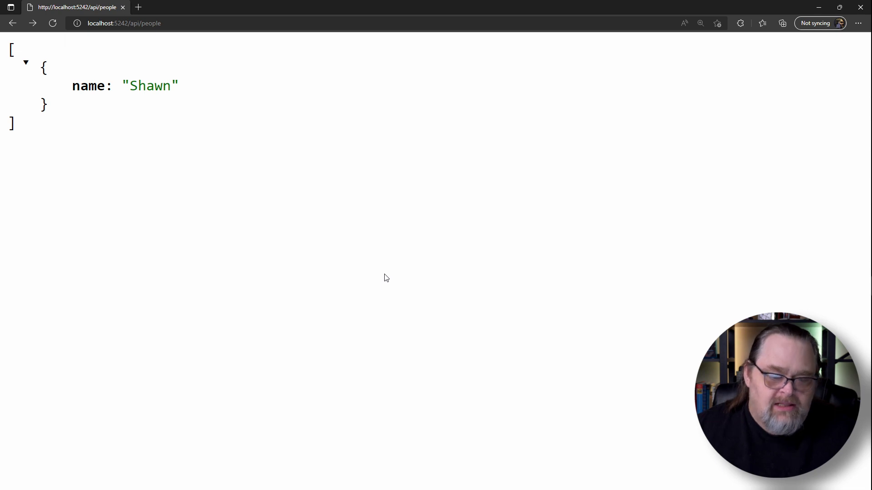
mouse_move(434, 296)
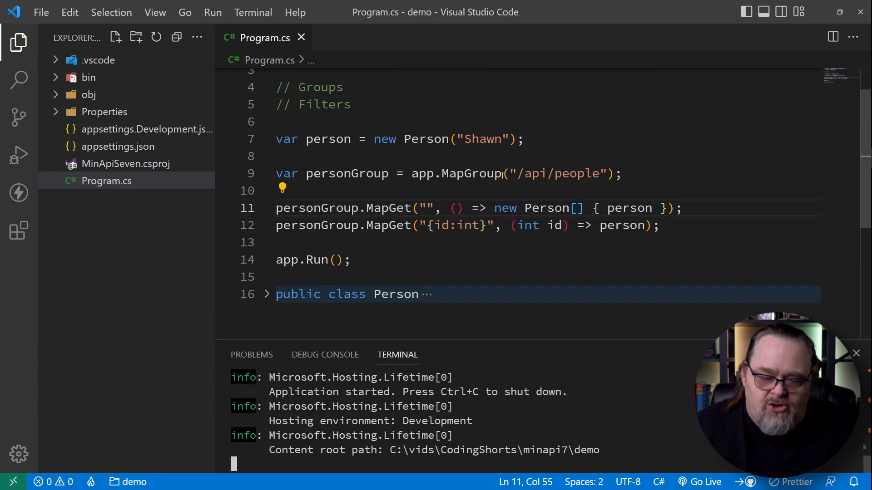
- Chain .CacheOutput() onto the /api/people route group on a new line
double_click(555, 173)
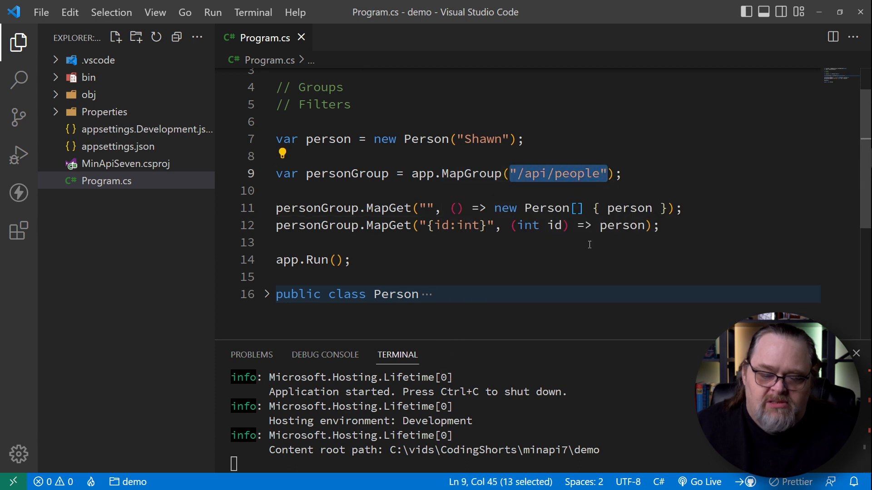
key(Enter)
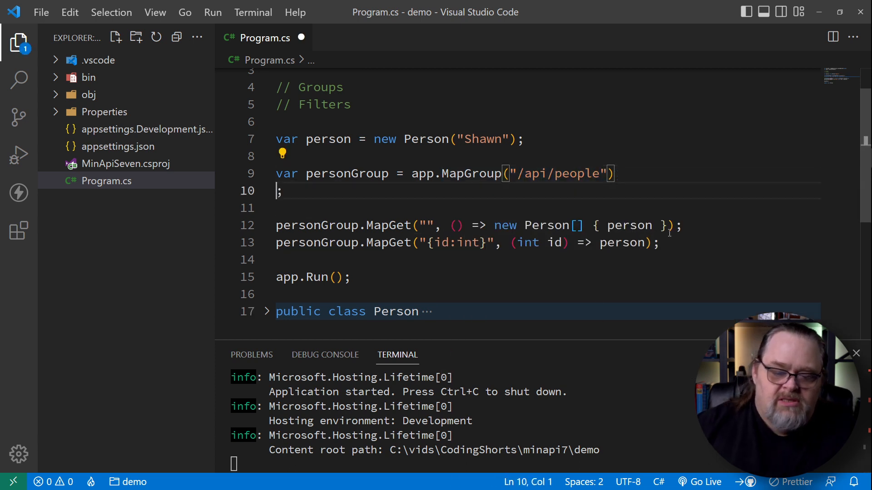
text(.)
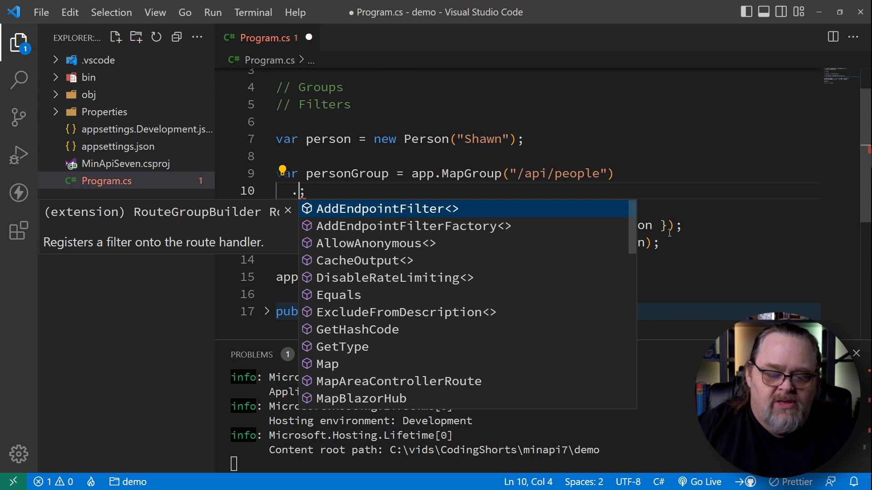
text(CacheOutput()
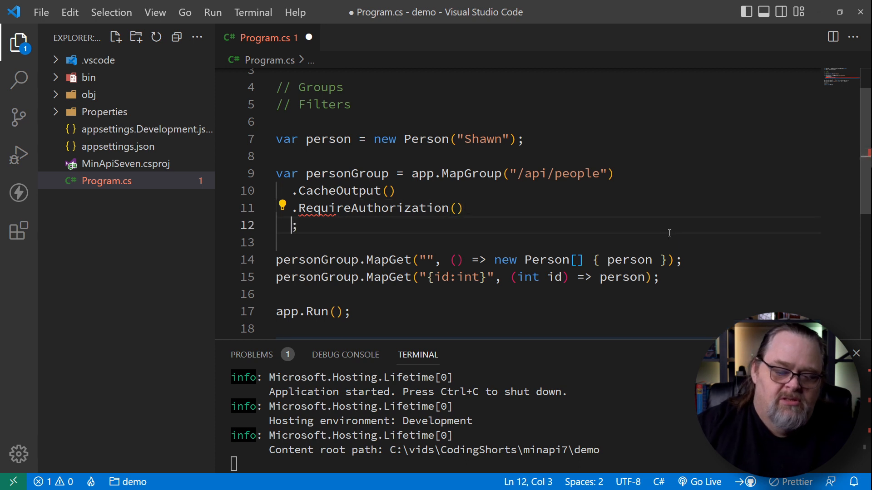
- Add .RequireAuthorization() and .RequireCors("FooBar") to the people group chain
text(.RequireCors("FooBar)
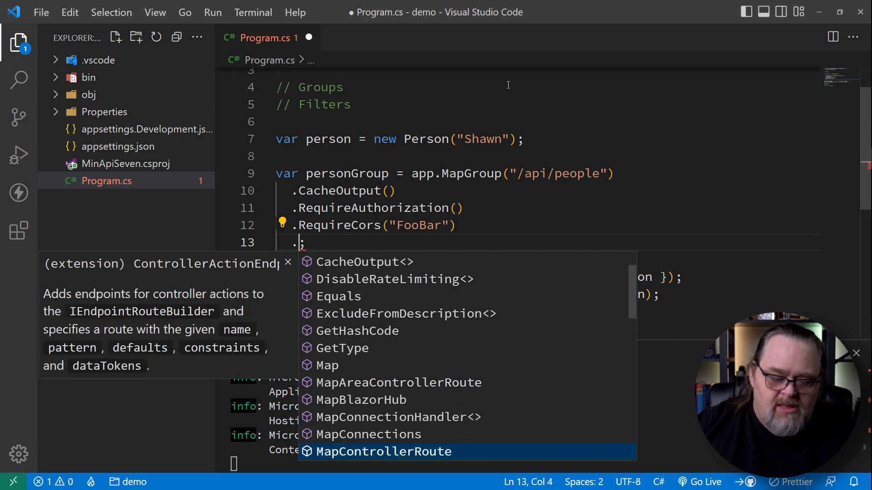
scroll(down, 3)
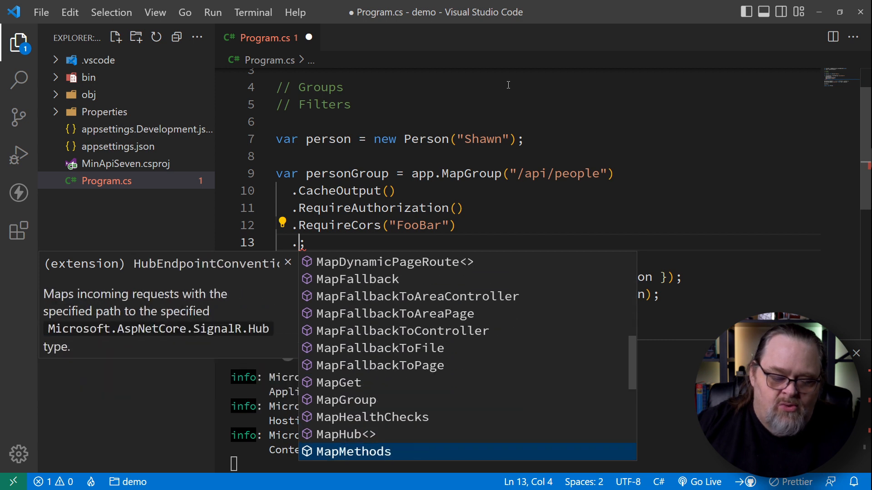
scroll(down, 3)
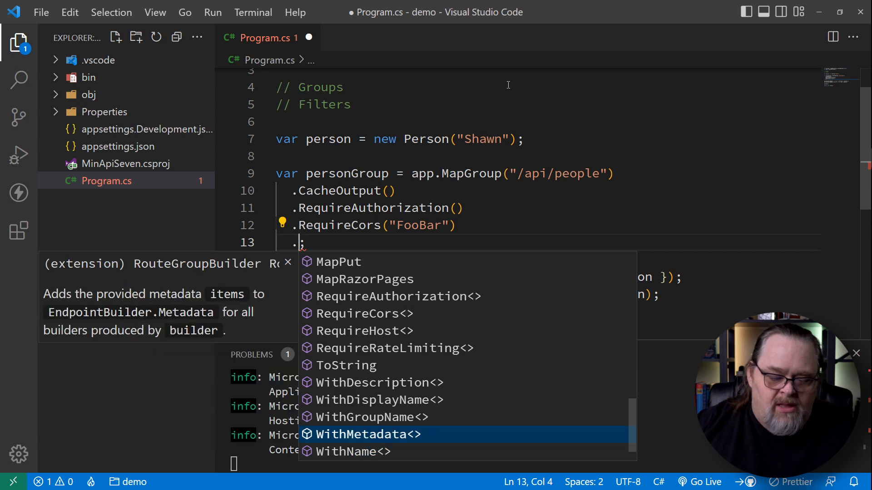
mouse_move(398, 296)
text(WithGroupName("people"))
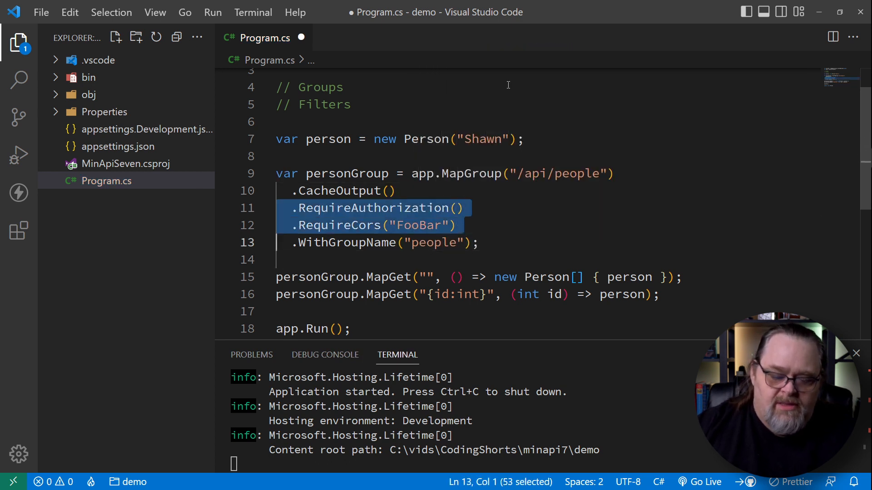
- Comment out the authorization and CORS calls, then try .AllowAnonymous() on the first MapGet
key(ctrl+/)
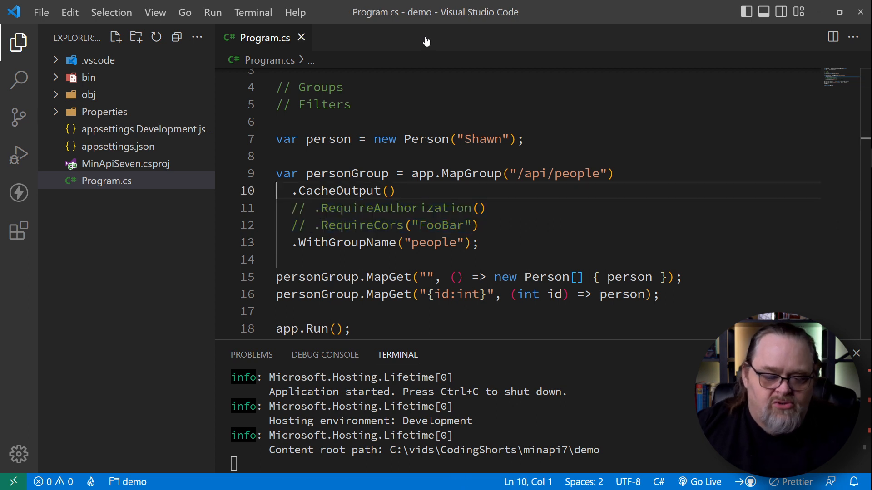
mouse_move(441, 266)
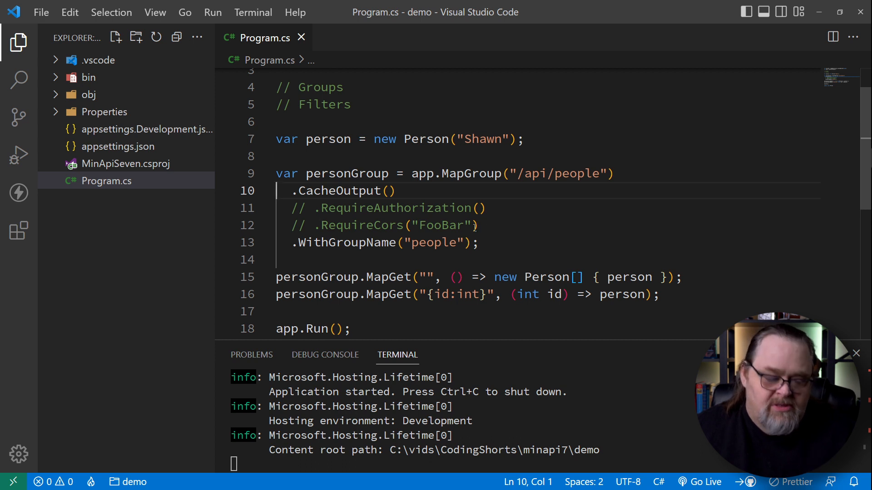
mouse_move(434, 243)
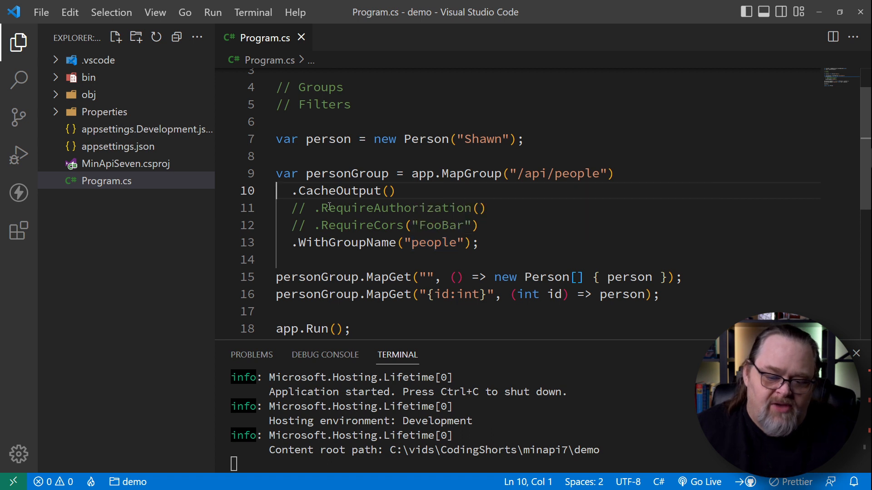
click(662, 276)
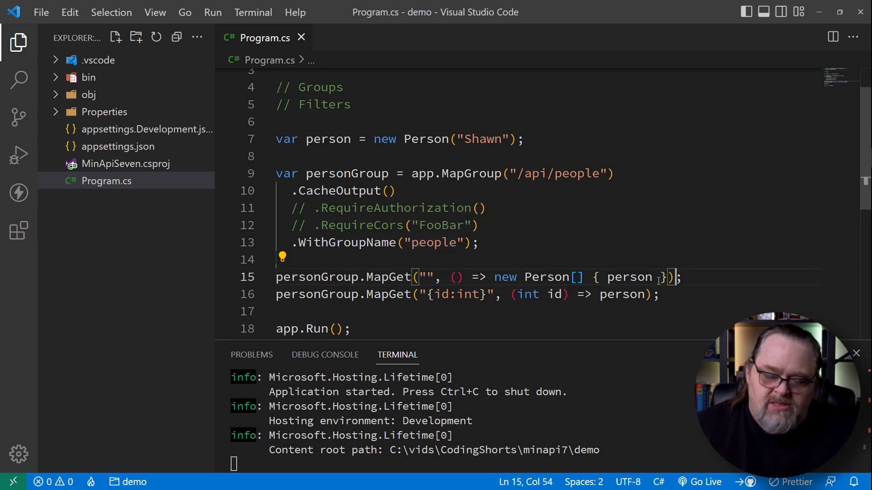
key(Enter)
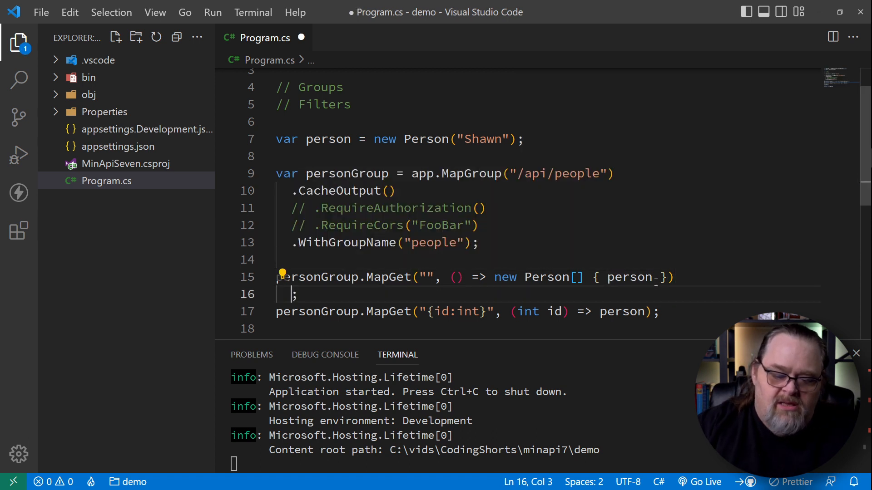
text(.AllowAnonymous())
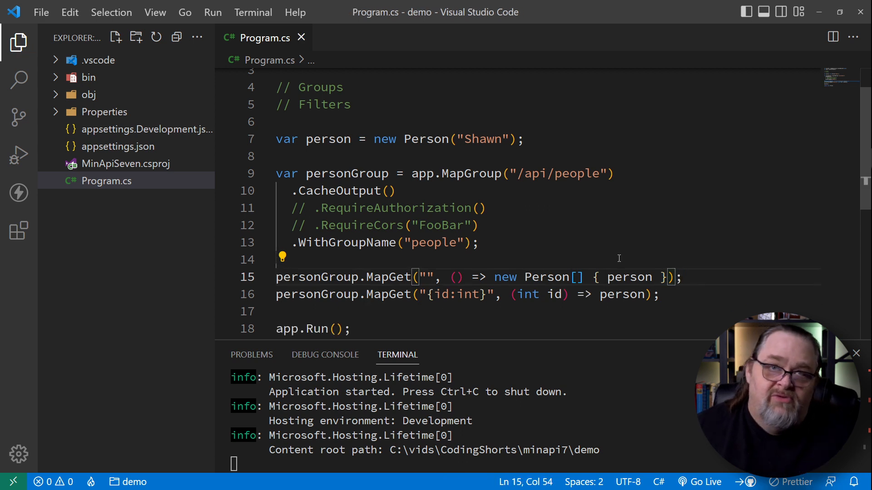
mouse_move(640, 225)
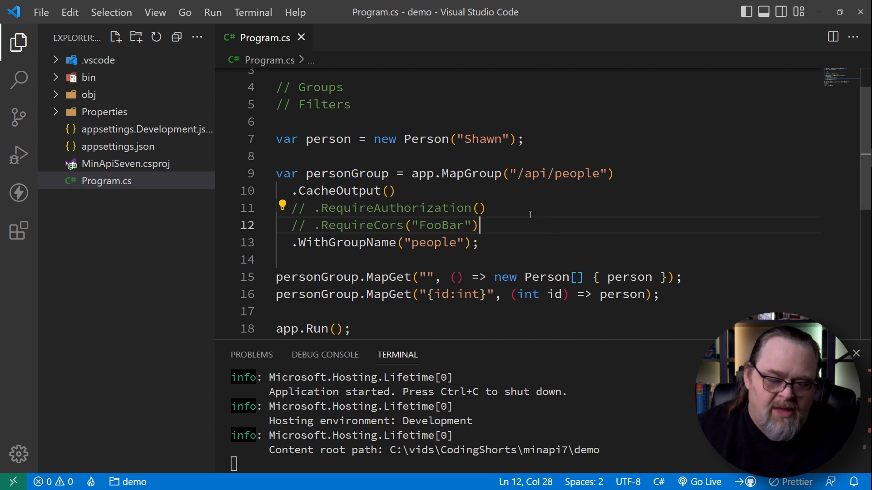
- Undo the AllowAnonymous experiment and review the saved group with WithGroupName("people")
scroll(down, 3)
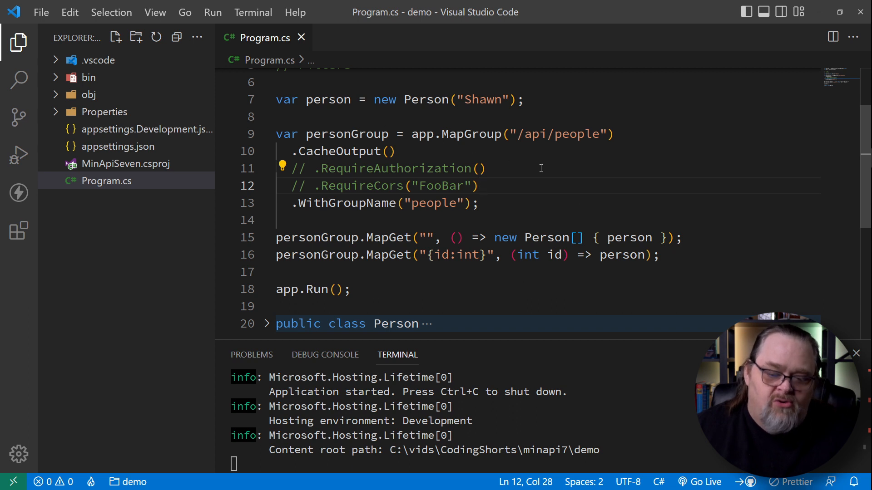
mouse_move(390, 237)
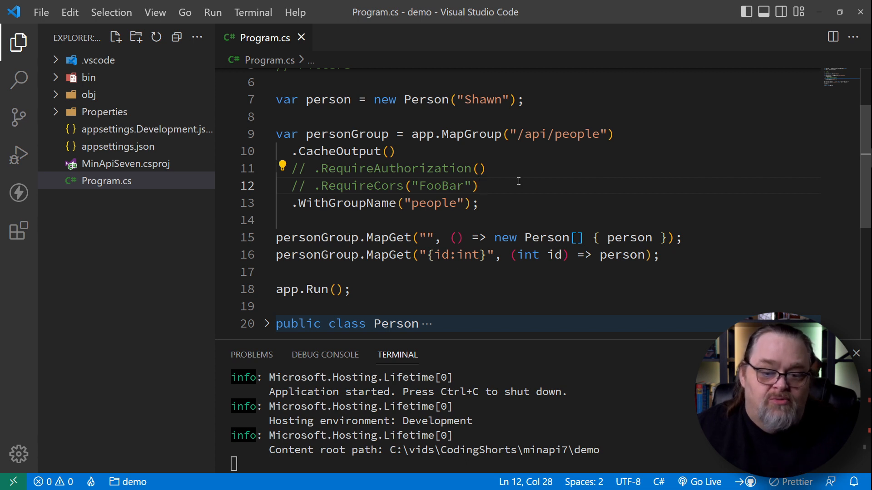
mouse_move(592, 180)
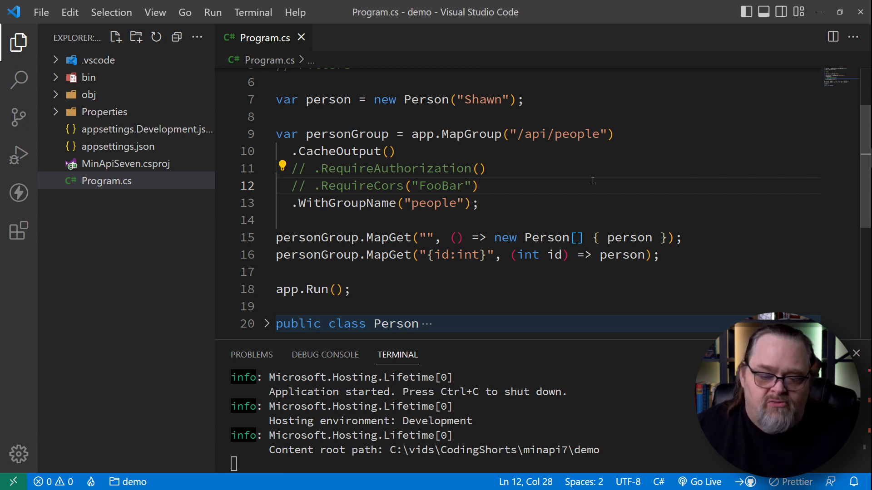
scroll(up, 3)
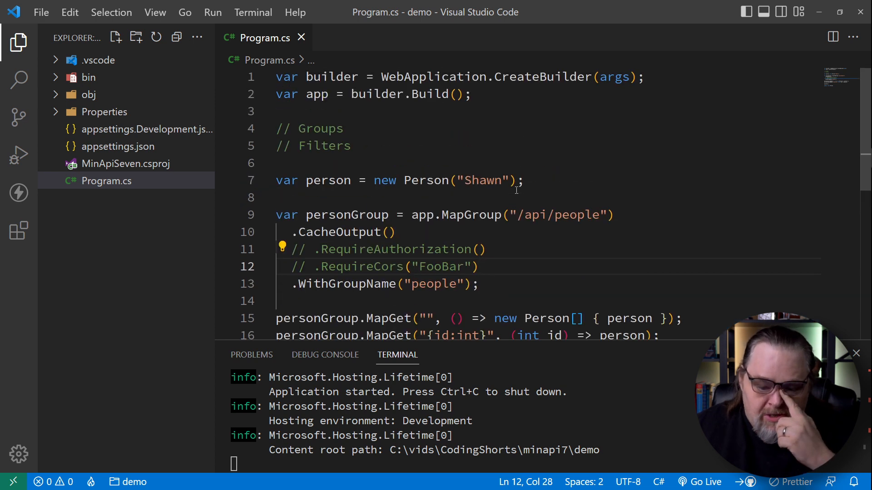
- Move the group statement's semicolon onto its own line after WithGroupName("people")
double_click(315, 145)
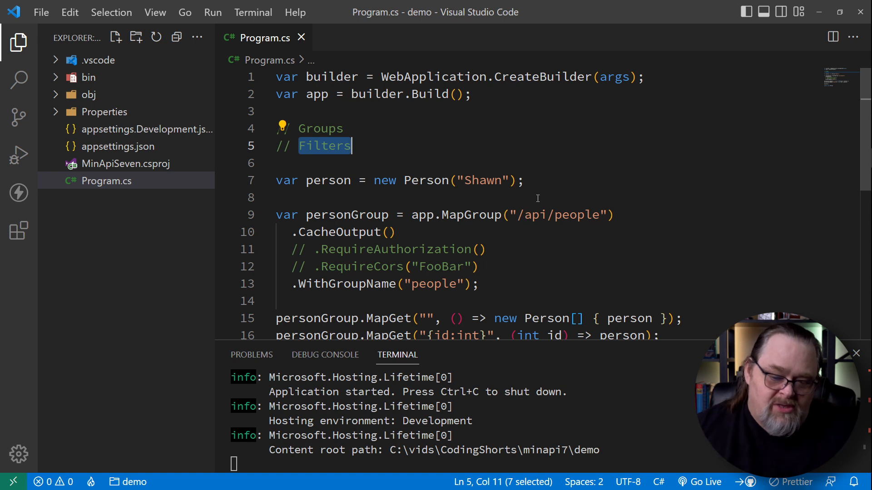
scroll(down, 3)
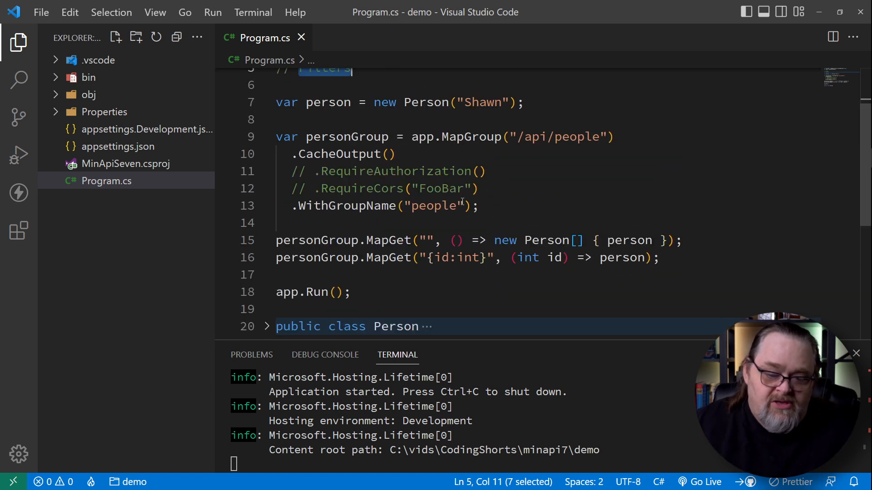
mouse_move(327, 264)
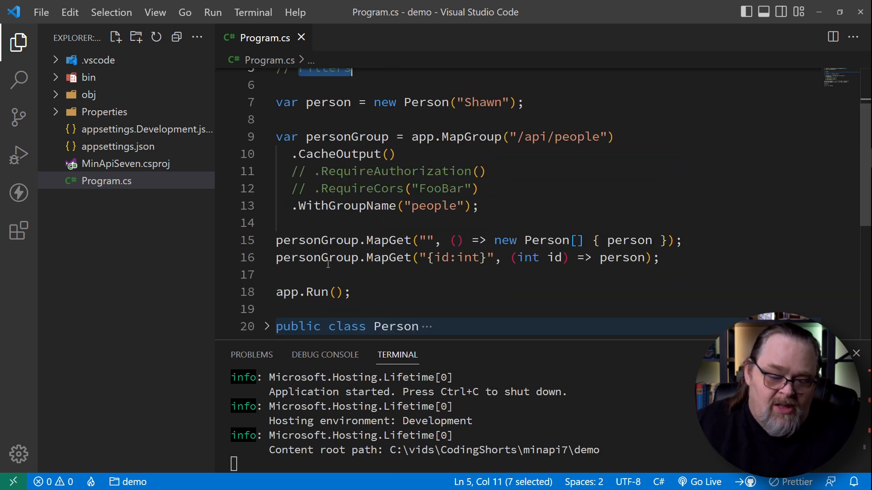
scroll(down, 3)
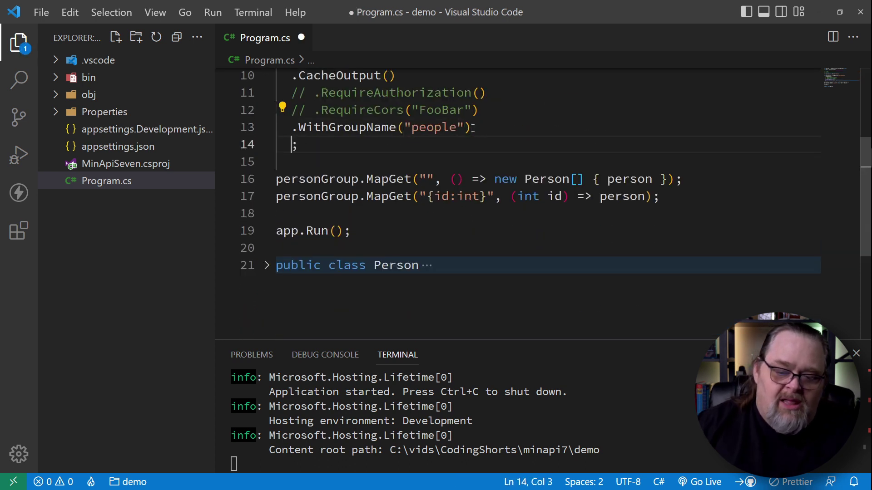
- Add an async AddEndpointFilter((ctx, next)) lambda returning await next(ctx) and save
text(.AddEndpointFilter()
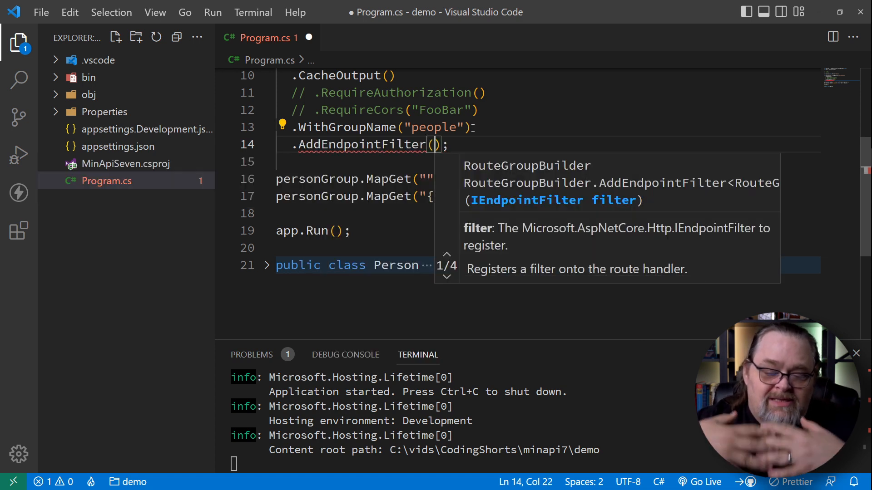
text(ctx => {)
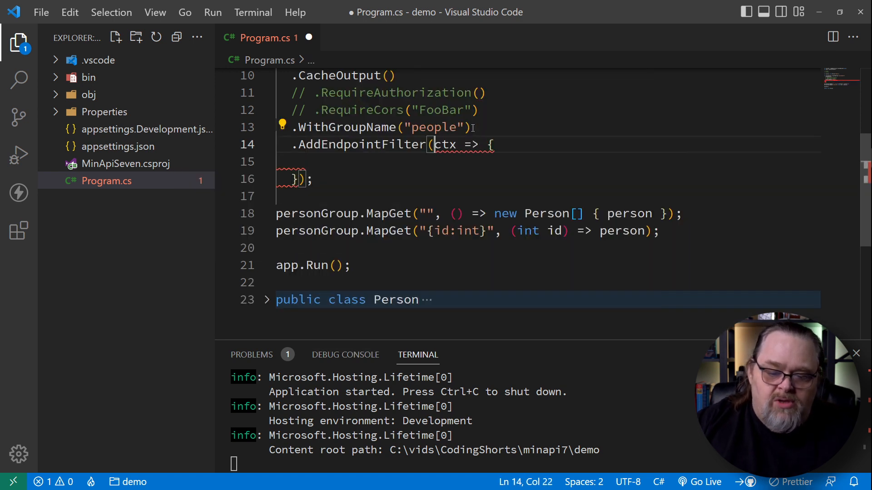
text(())
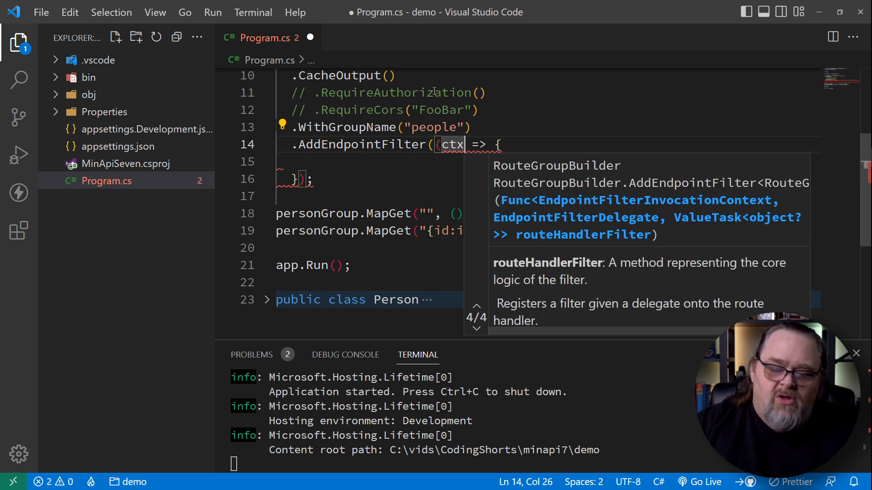
text(, next))
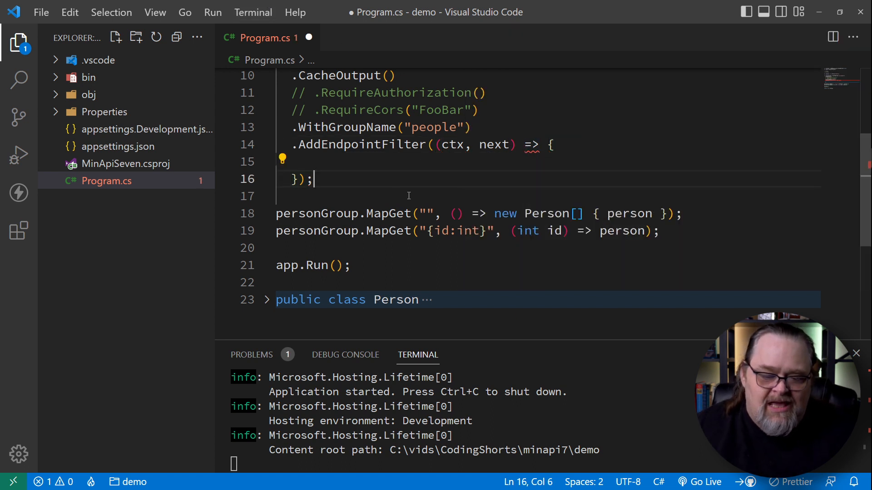
mouse_move(494, 144)
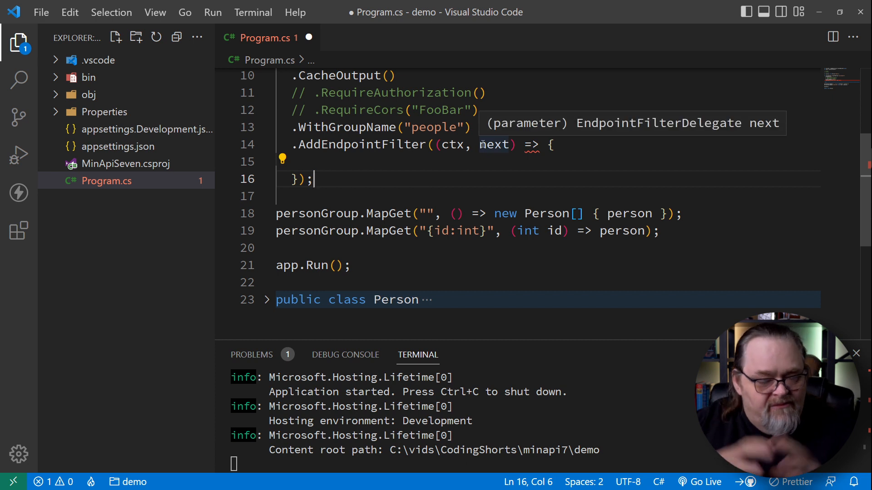
mouse_move(387, 137)
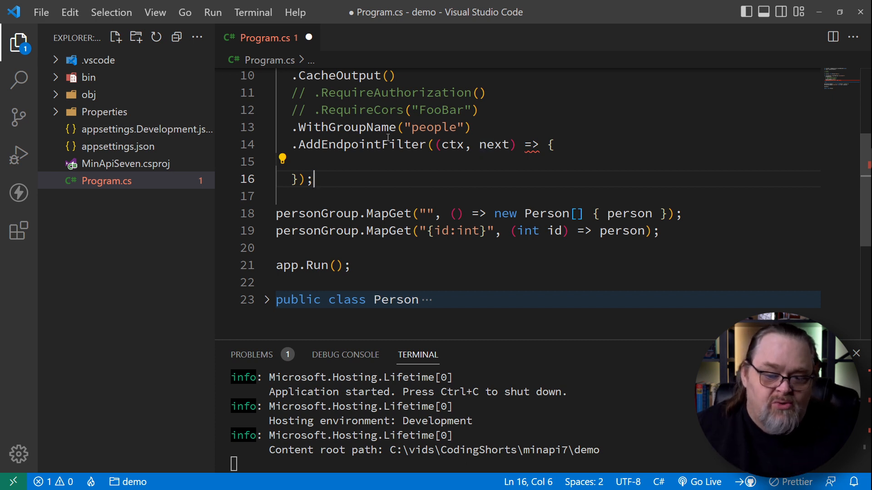
scroll(up, 3)
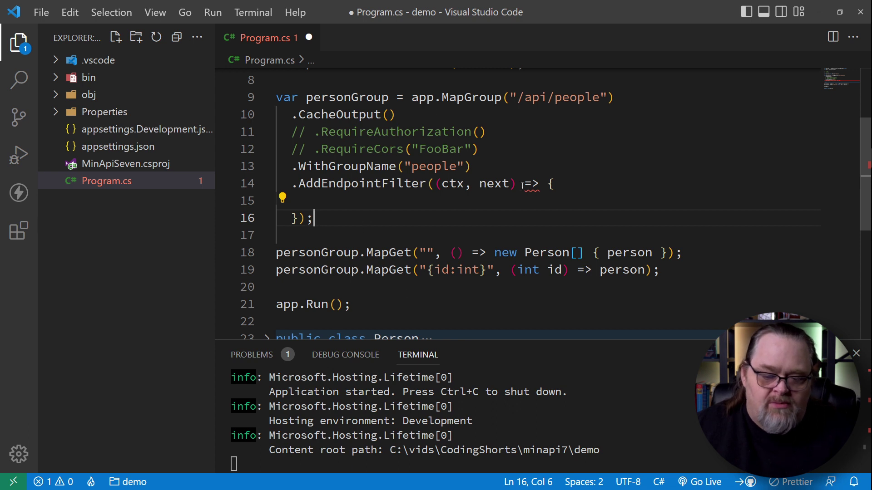
text(asyu)
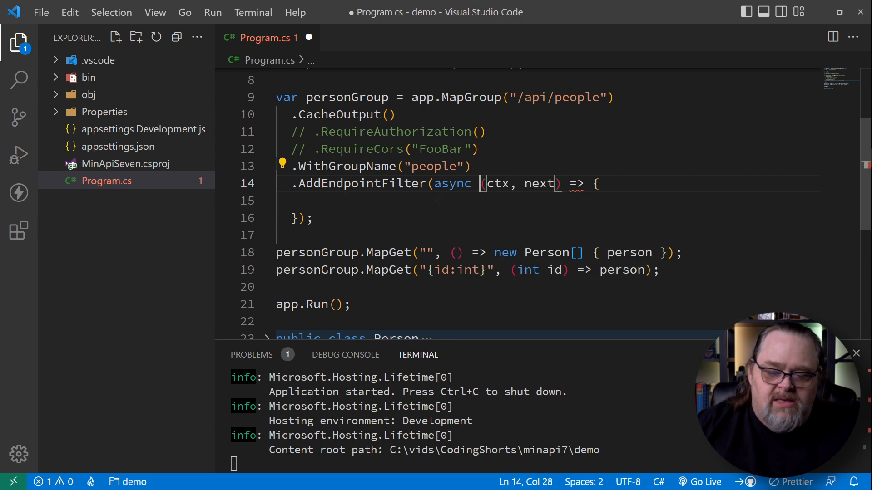
text(return await next(ctx);)
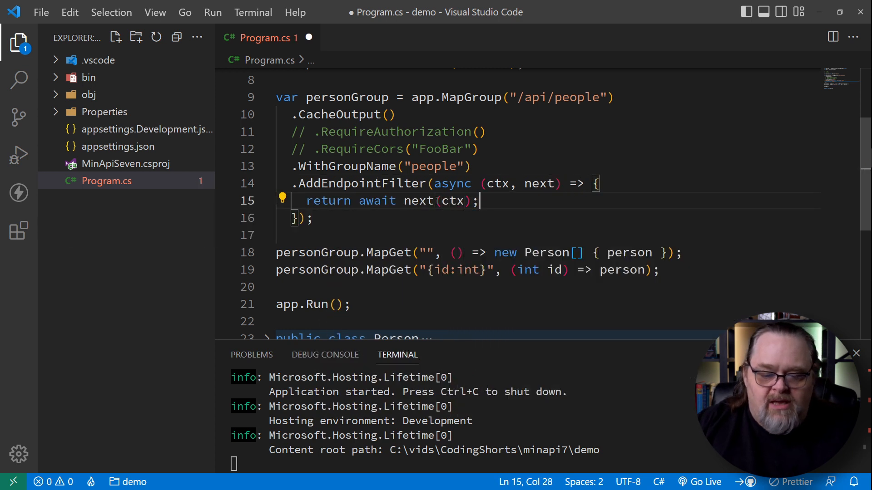
key(ctrl+s)
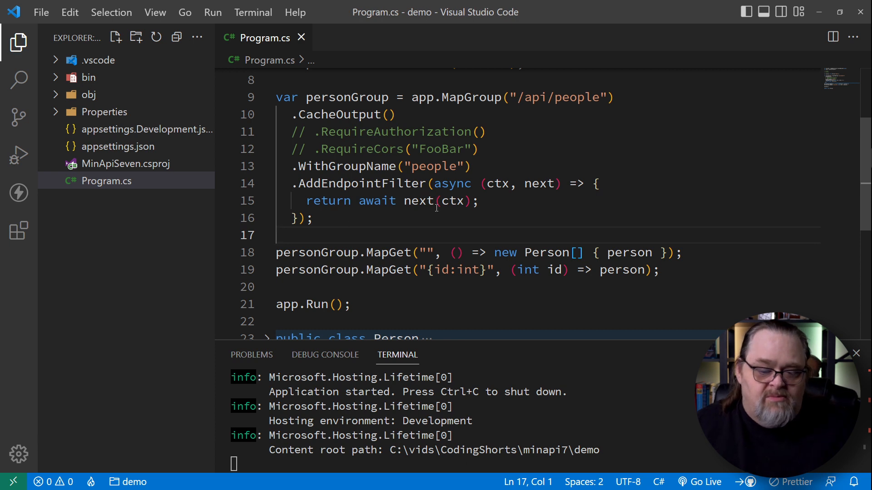
- Wrap the next call in an if checking ctx.HttpContext.Request.Headers for X-My-Secret-Header
click(600, 184)
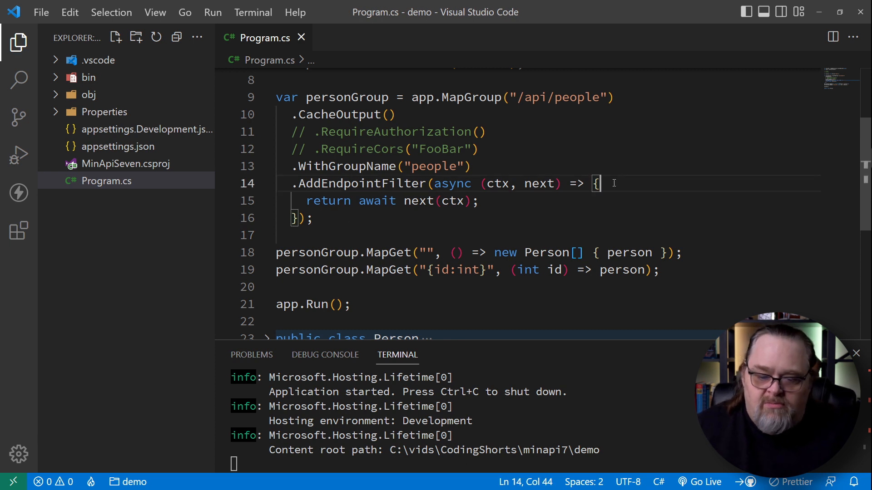
key(enter)
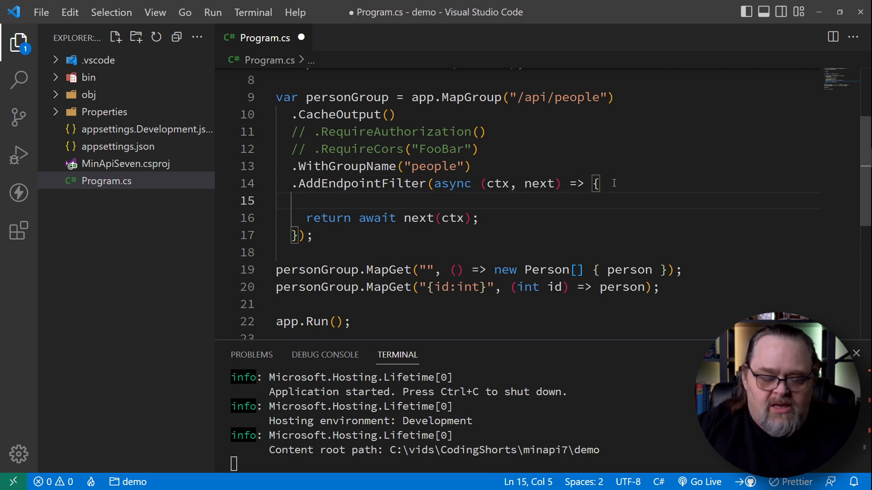
text(if (ctx.re)
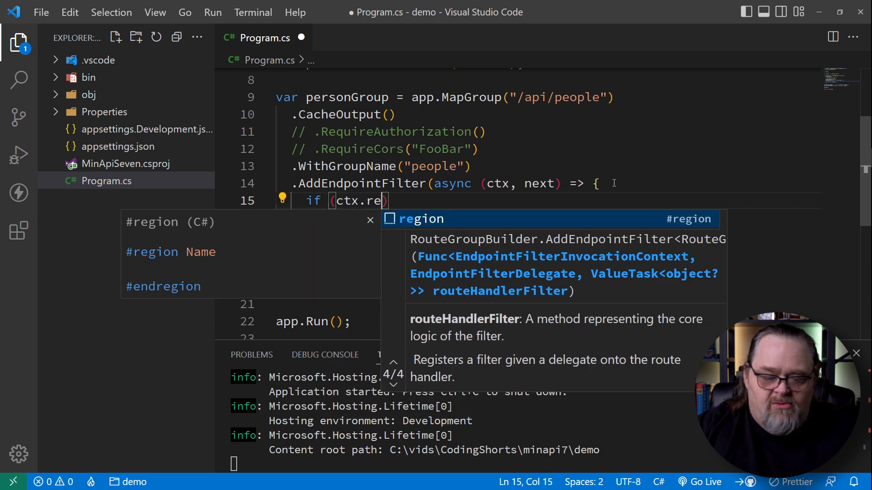
text(HttpContext)
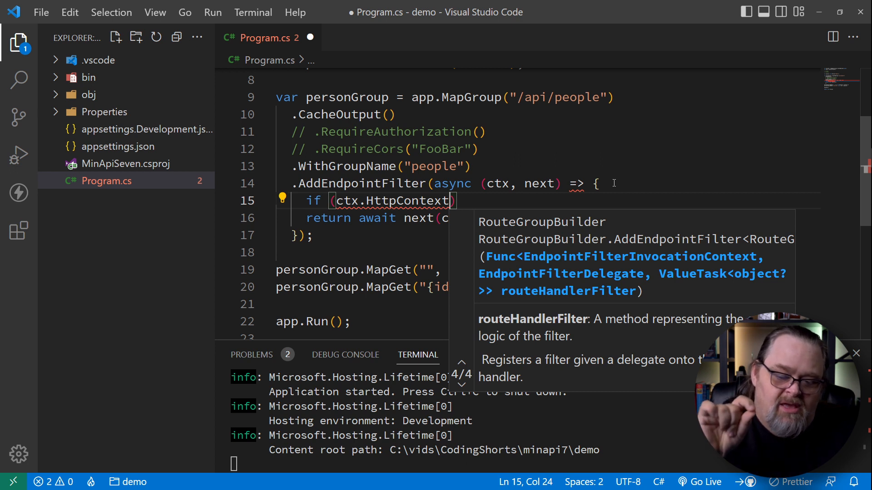
mouse_move(613, 182)
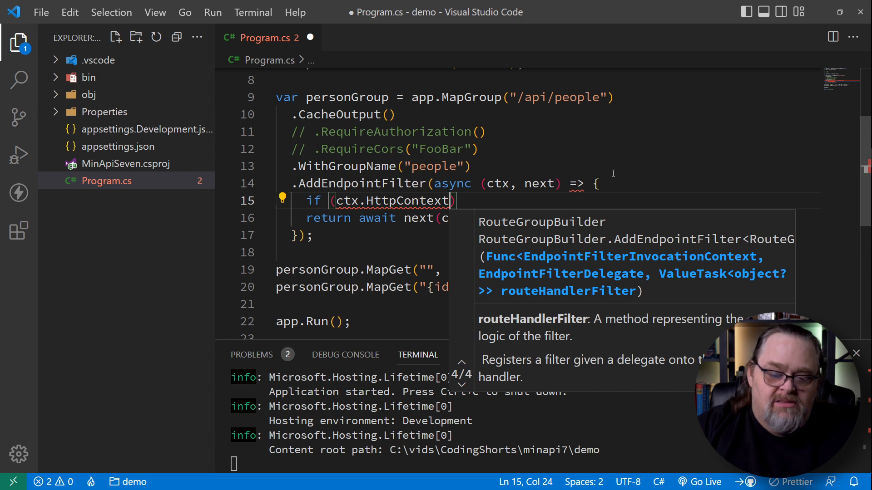
text(.REq)
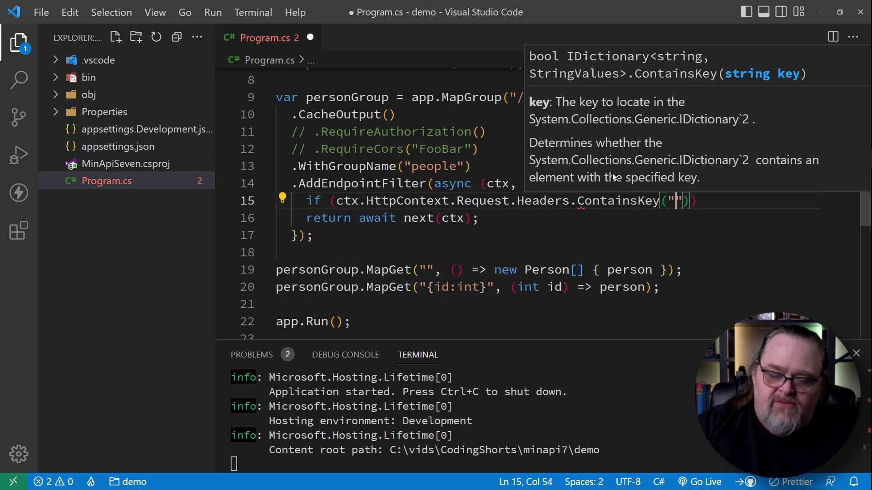
text(X-My)
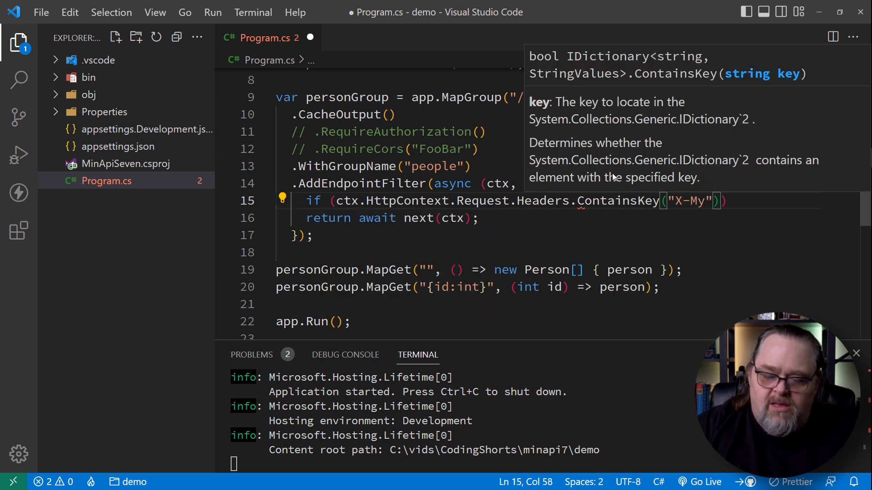
text(-Secret_H)
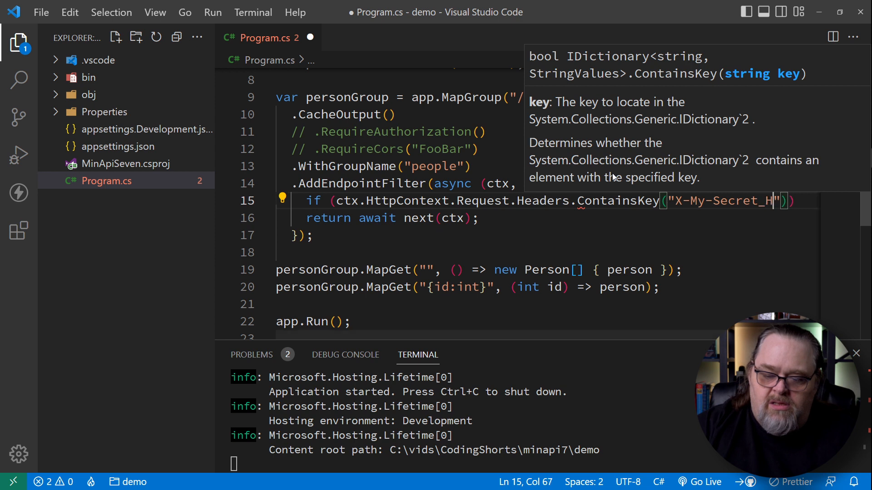
text(eader)
text(return)
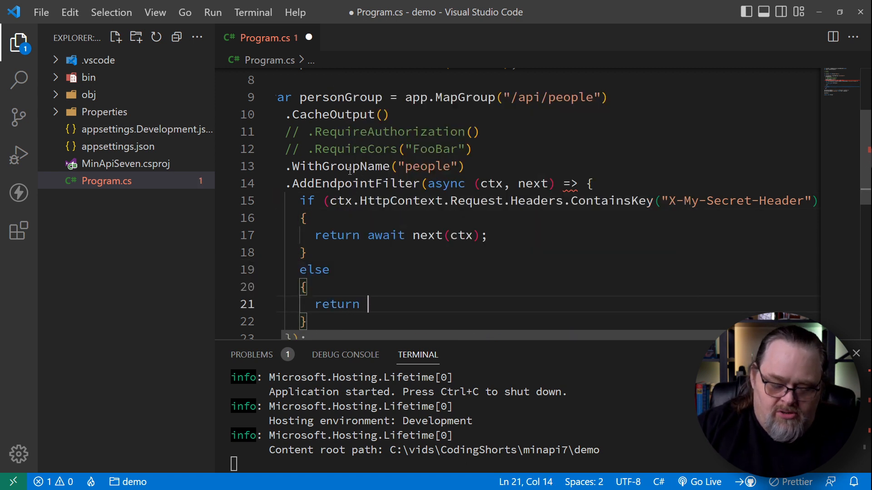
- Return Results.Problem("Header is missing") in the else branch when the header is absent
text(Results.Problem(")
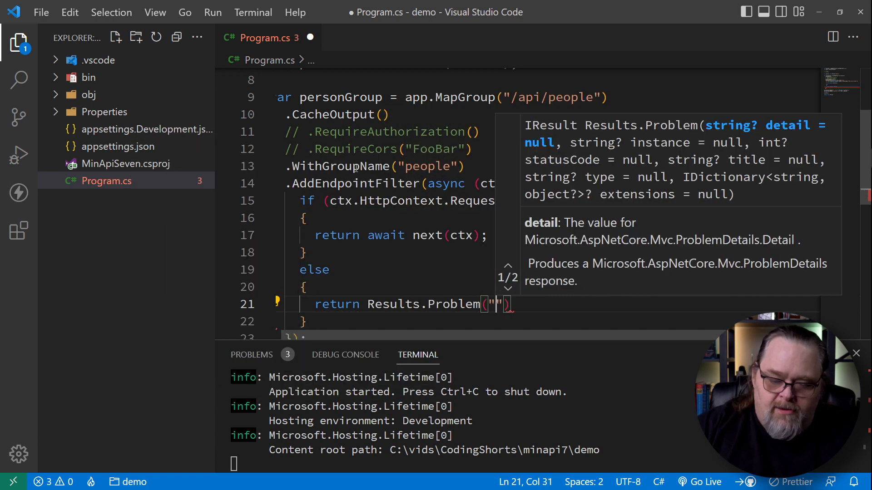
text(Header is missing)
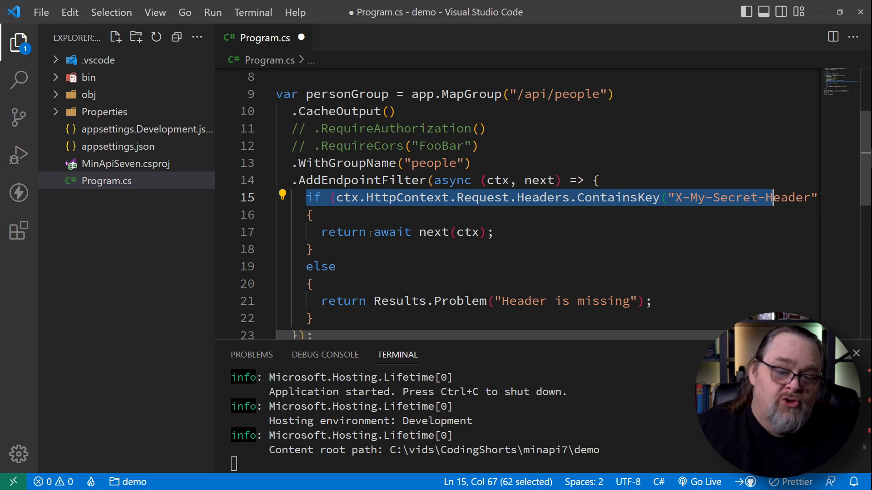
- Save Program.cs with the X-My-Secret-Header check in place
scroll(down, 3)
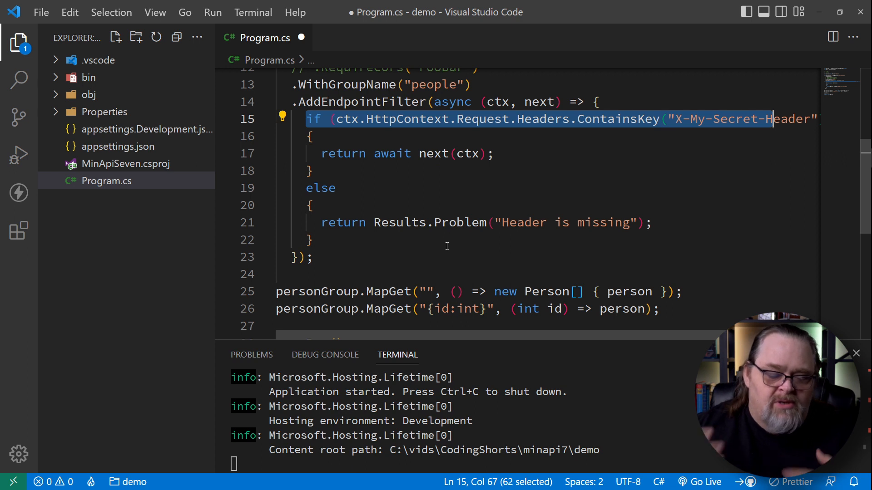
click(405, 171)
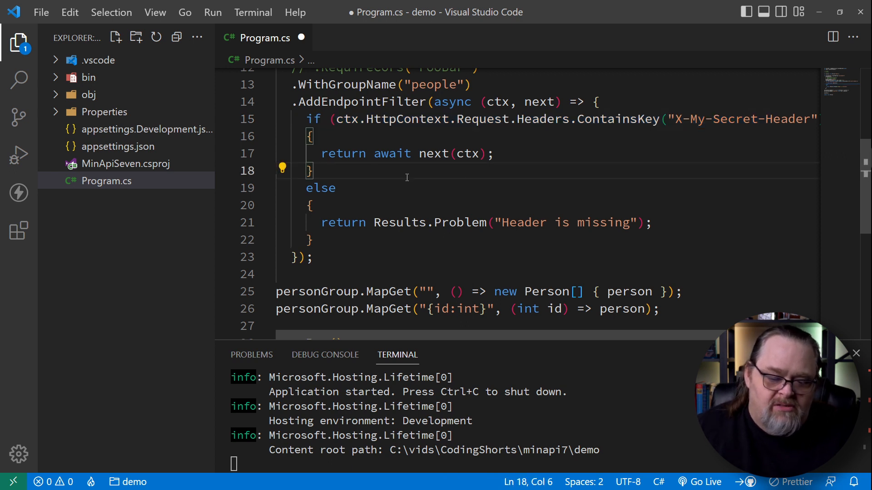
key(ctrl+s)
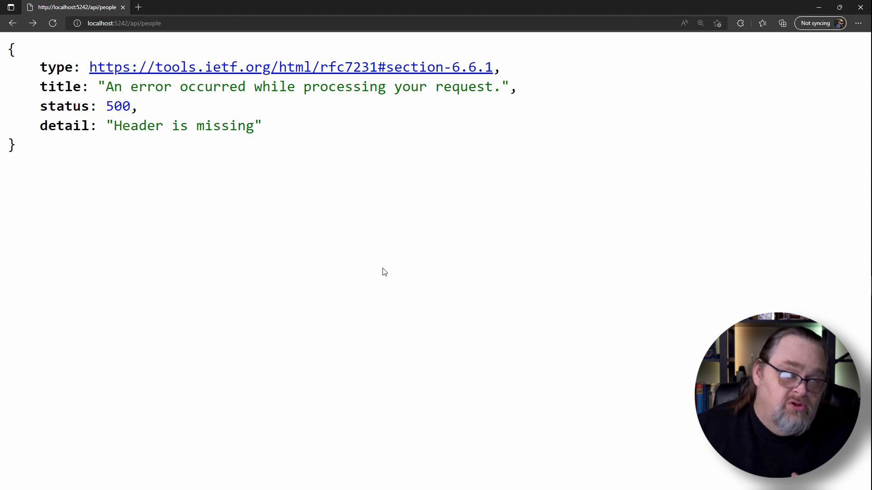
mouse_move(499, 302)
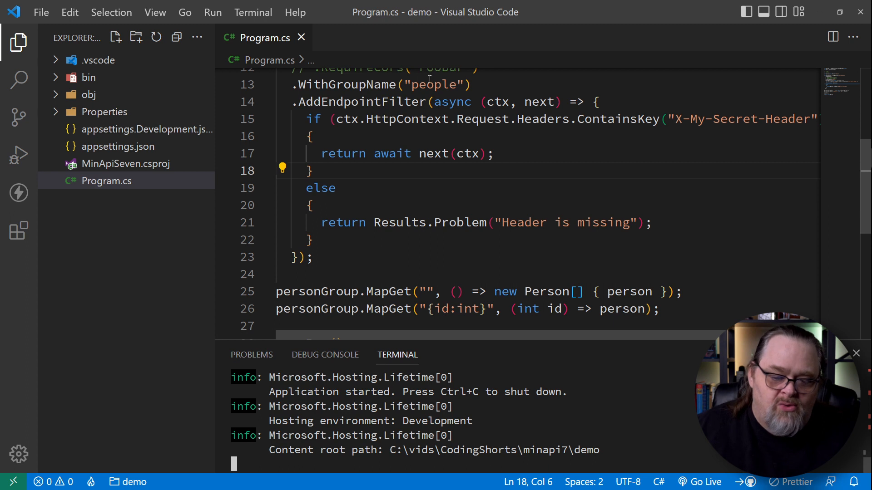
mouse_move(397, 136)
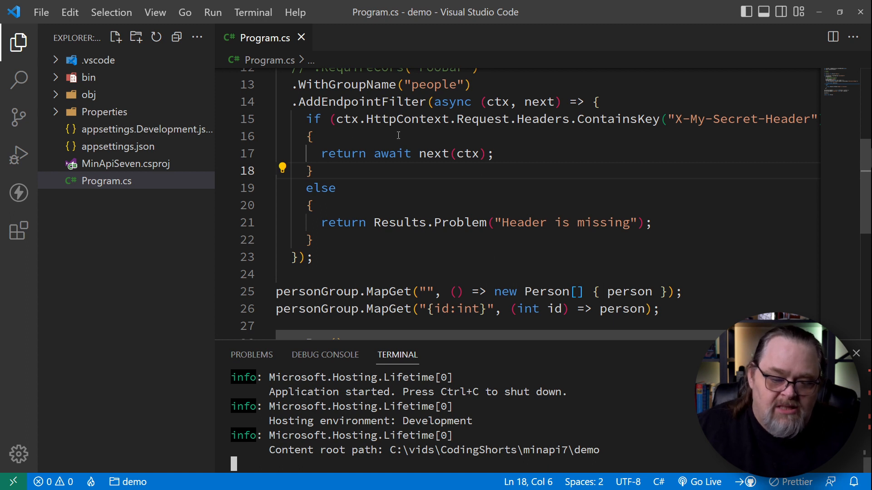
triple_click(406, 153)
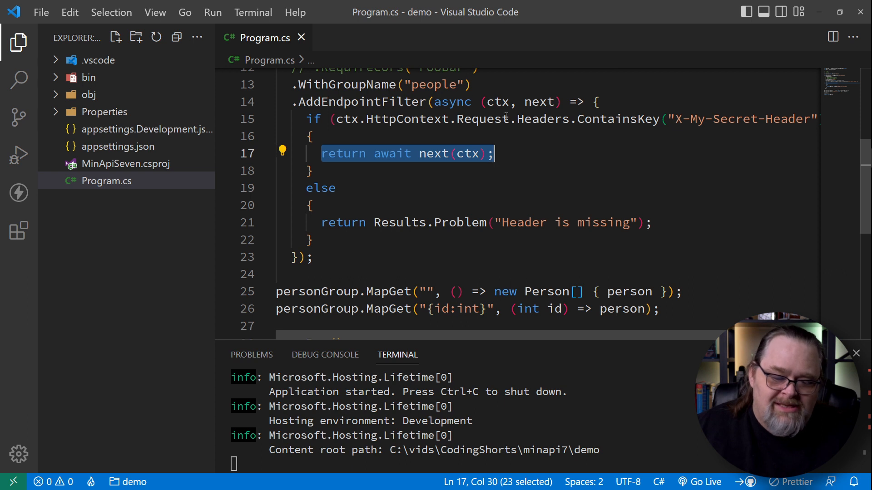
click(335, 188)
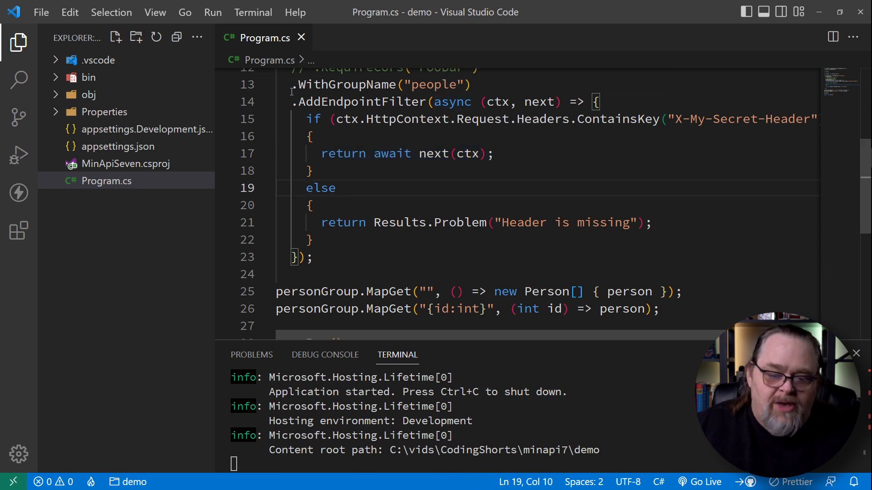
mouse_move(602, 118)
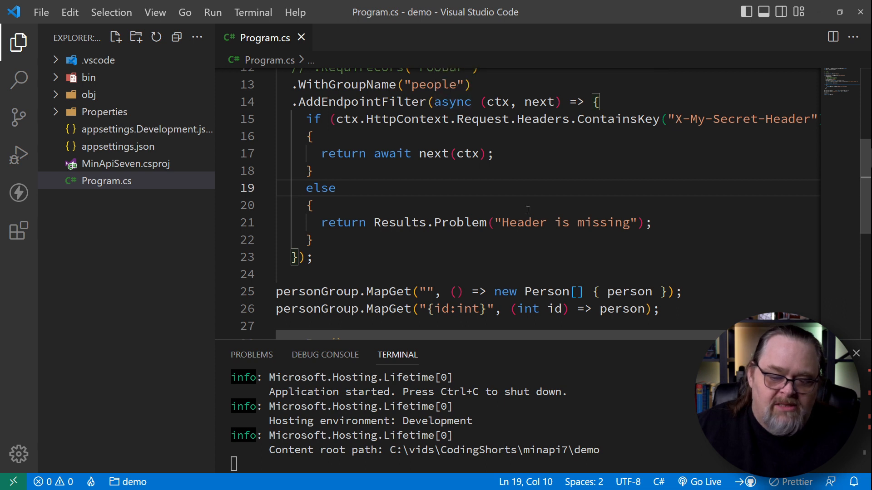
scroll(down, 3)
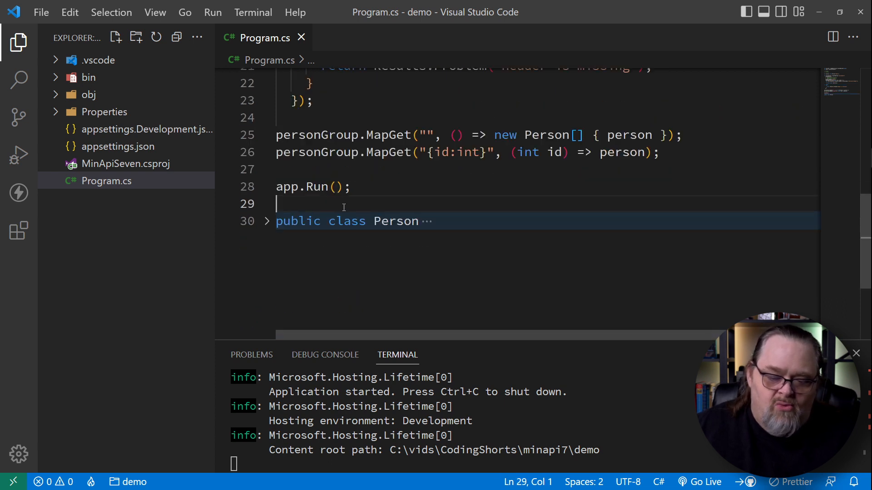
- Declare public class CustomHeaderFilter : IEndpointFilter and generate its InvokeAsync stub via Quick Fix
text(public)
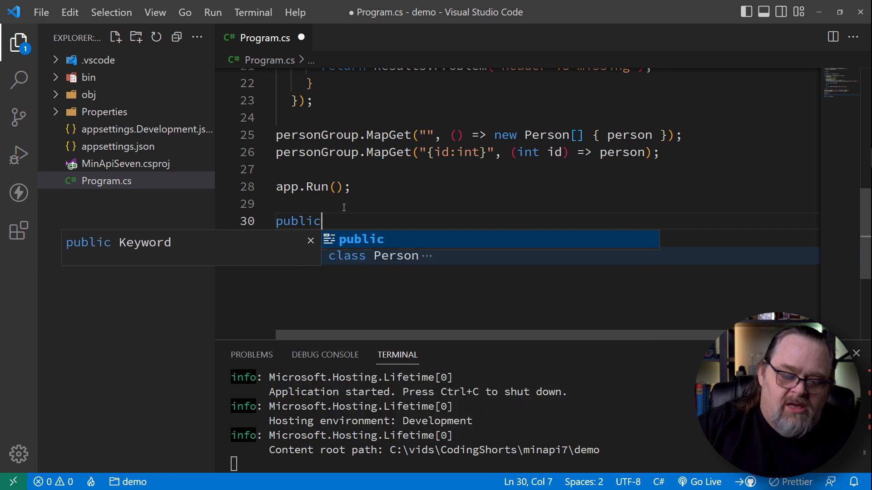
text(class)
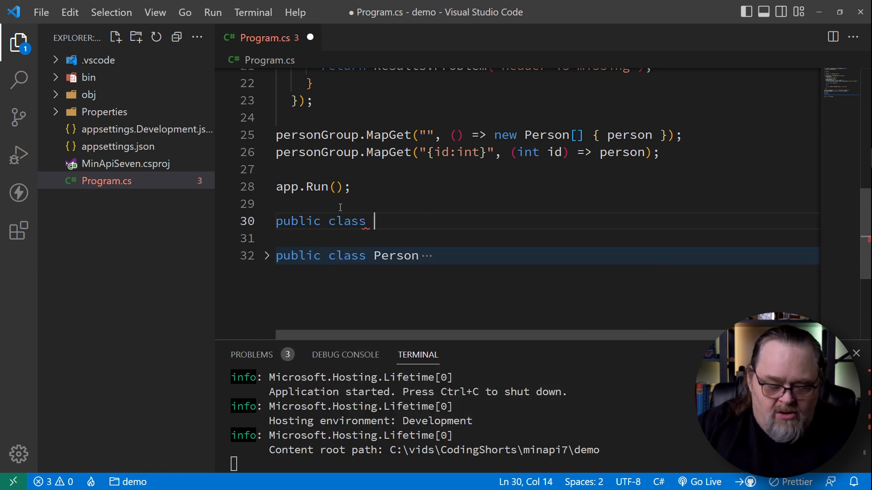
text(CustomHea)
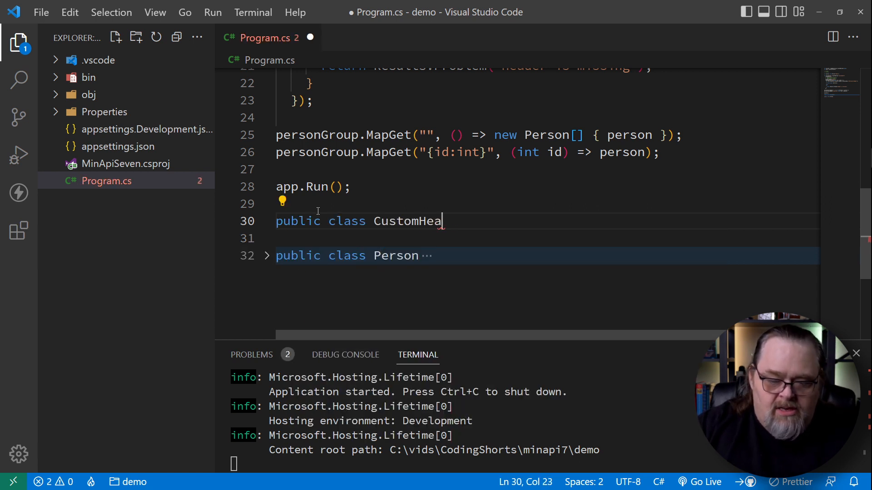
text(derFilter :)
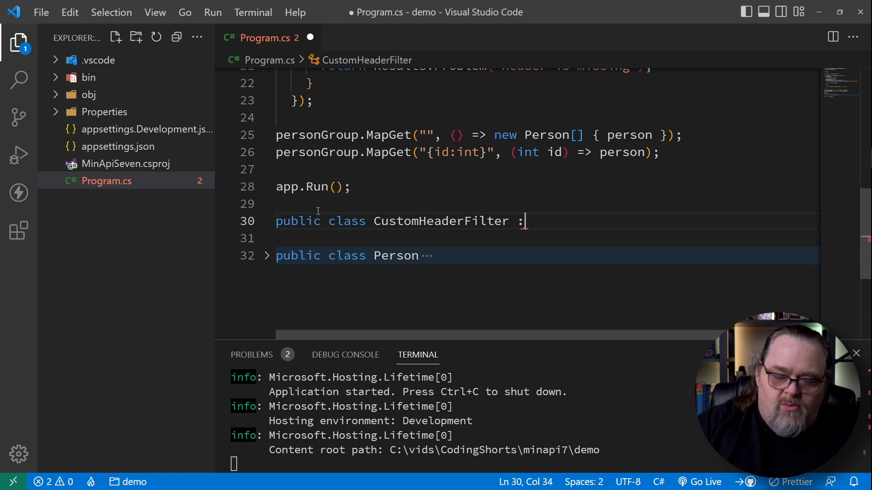
text(IEndpointFilter)
click(547, 238)
text({)
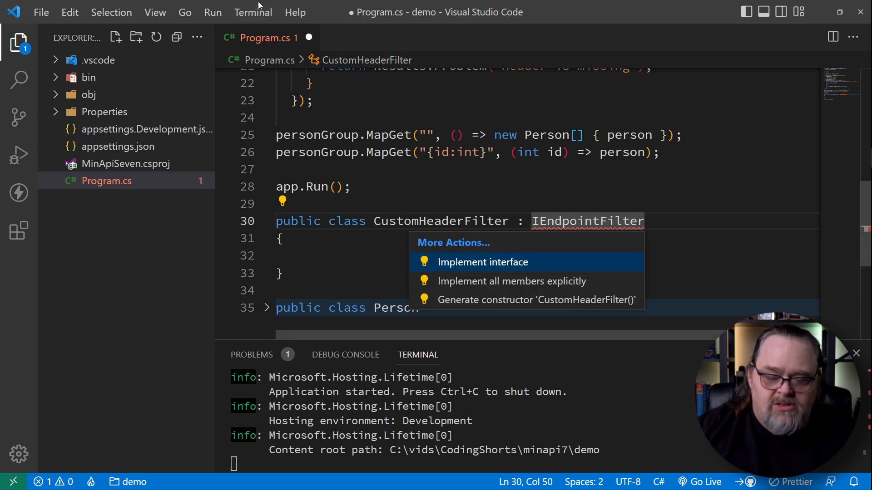
click(482, 262)
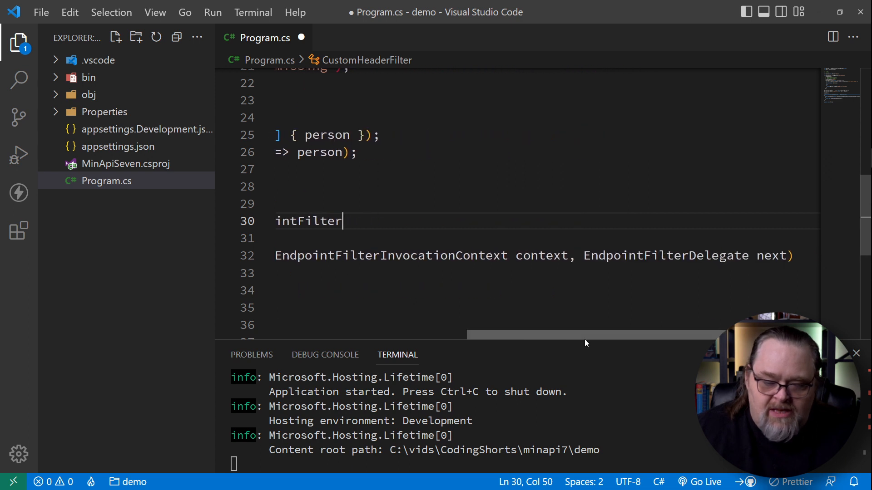
- Move the lambda's header check into an async InvokeAsync and select the CustomHeaderFilter name
scroll(up, 3)
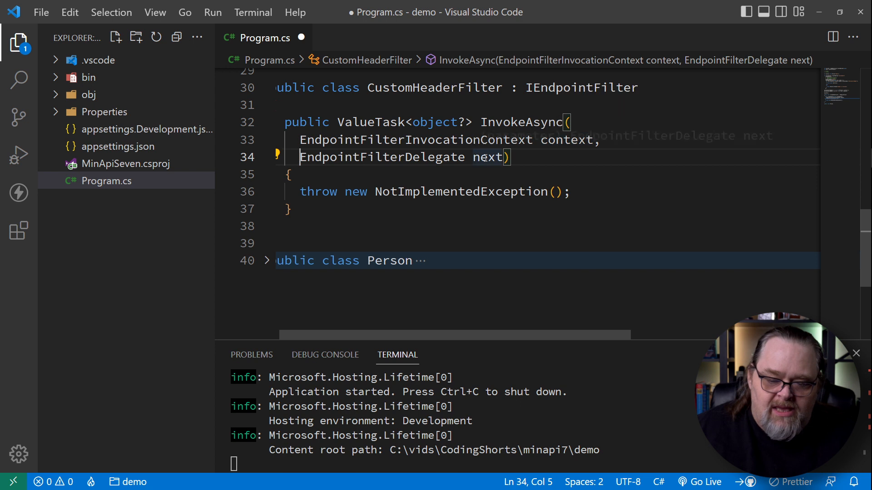
scroll(up, 3)
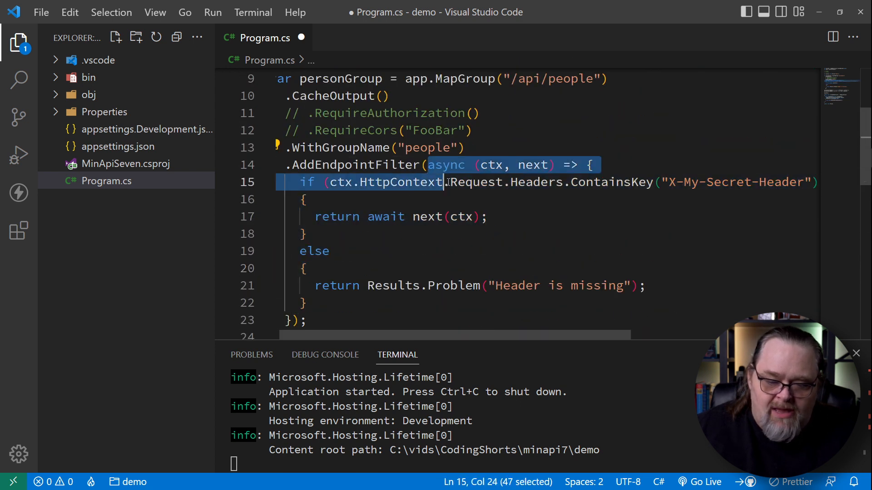
scroll(down, 3)
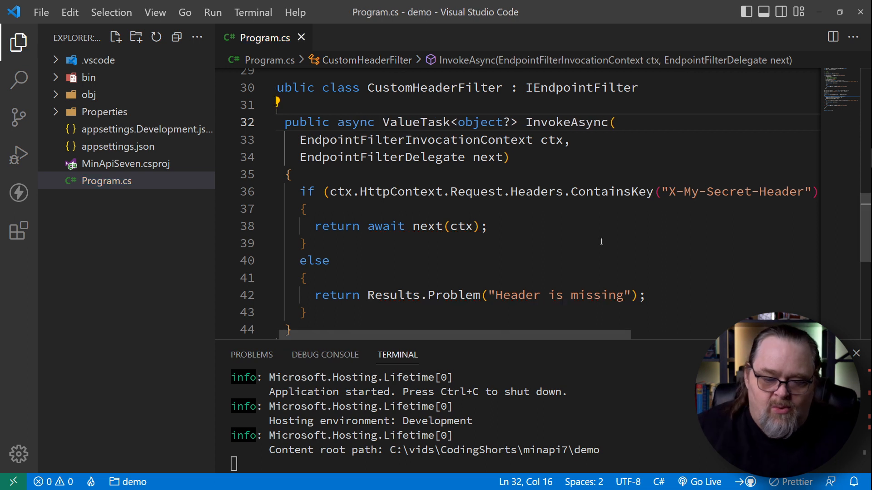
scroll(up, 3)
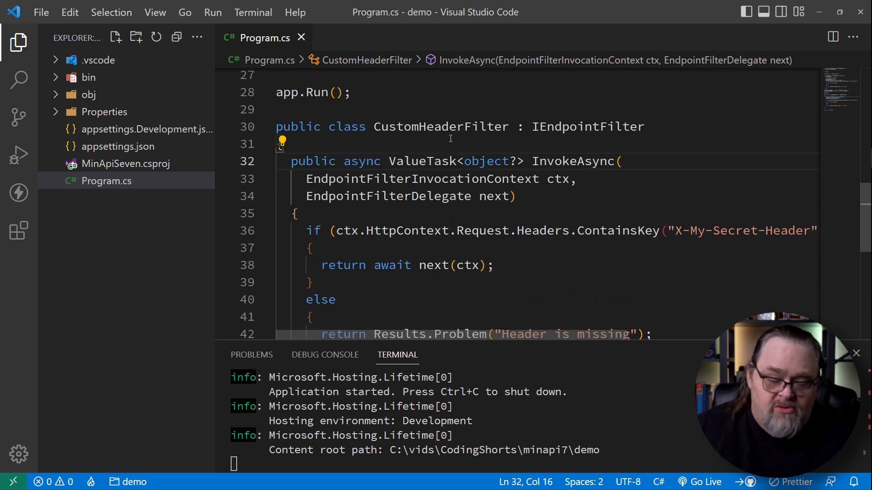
scroll(up, 3)
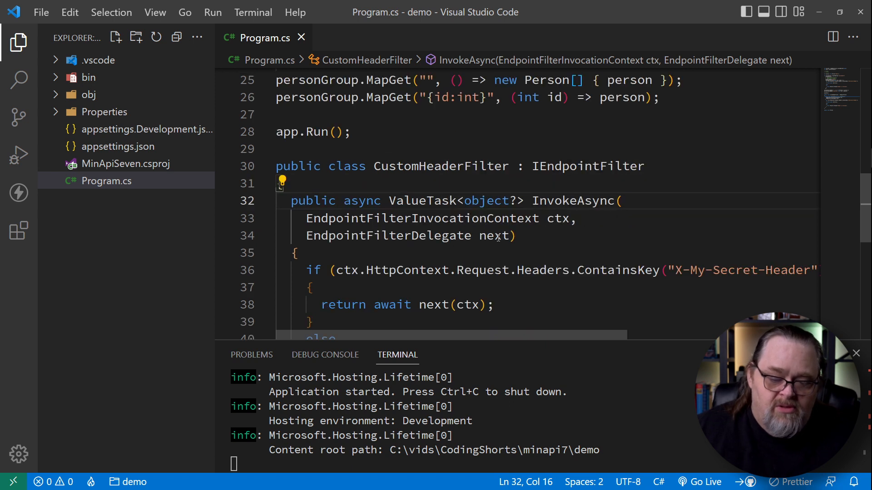
scroll(down, 3)
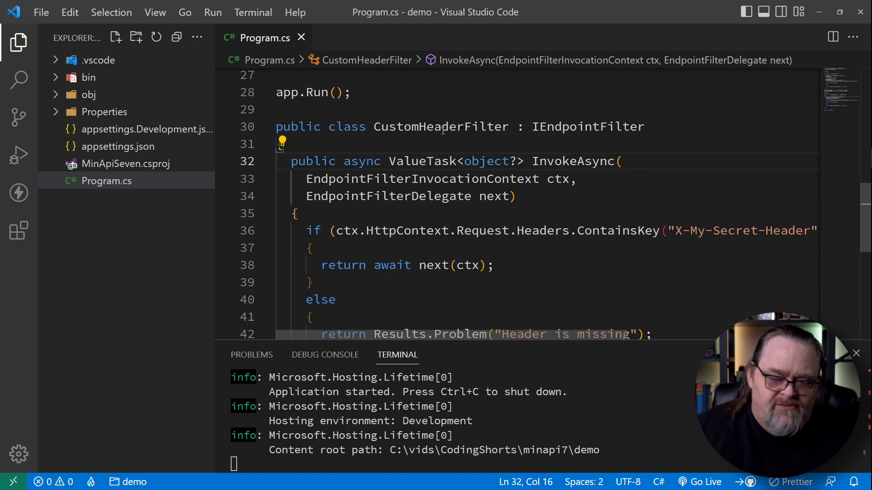
double_click(442, 244)
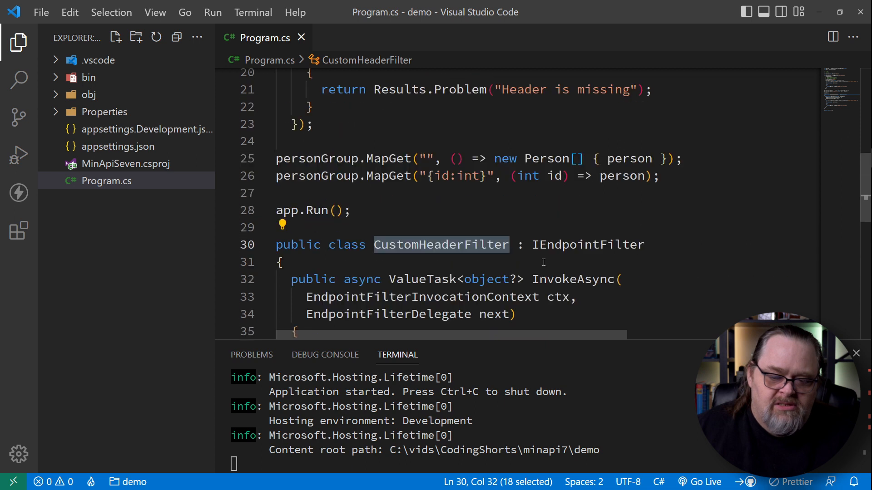
scroll(up, 3)
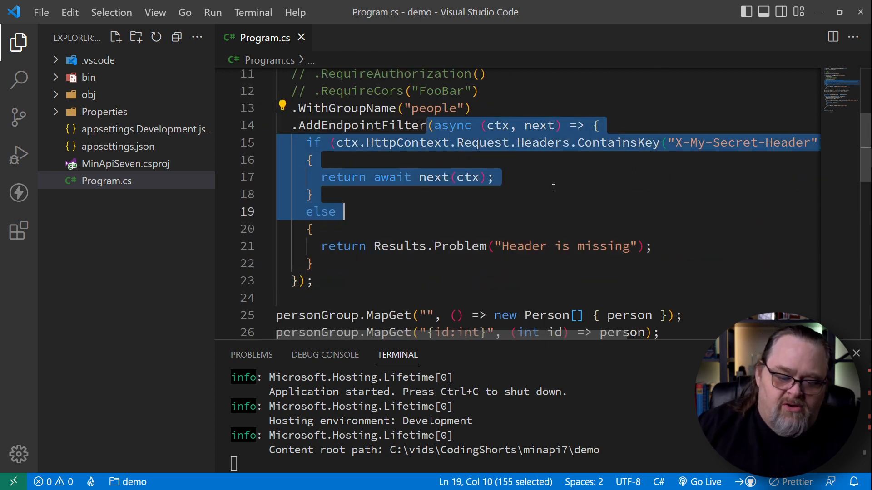
- Reference CustomHeaderFilter generically on the group and confirm /api/people returns 'Header is missing'
text(<)
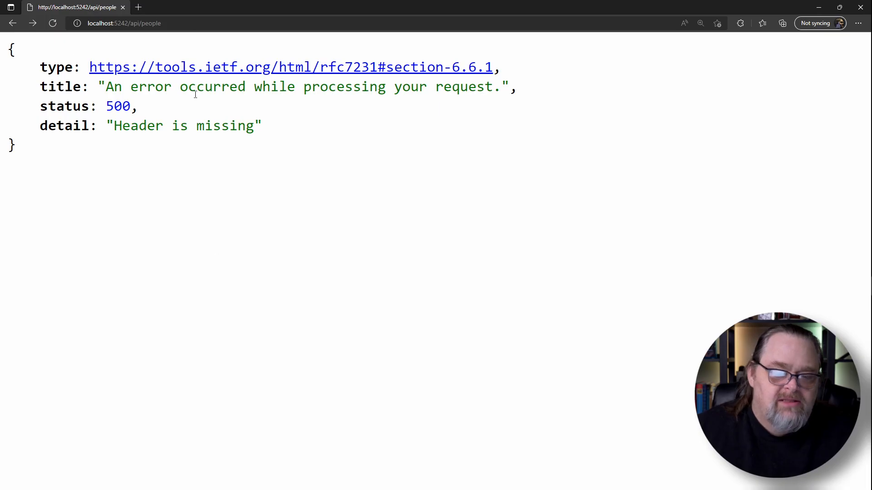
mouse_move(310, 206)
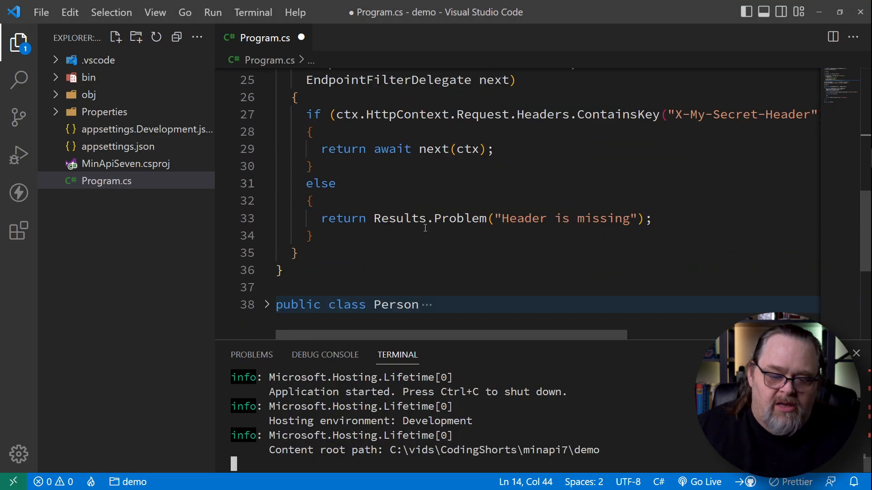
- Comment out the if condition and else branch in InvokeAsync, leaving return await next(ctx)
scroll(up, 3)
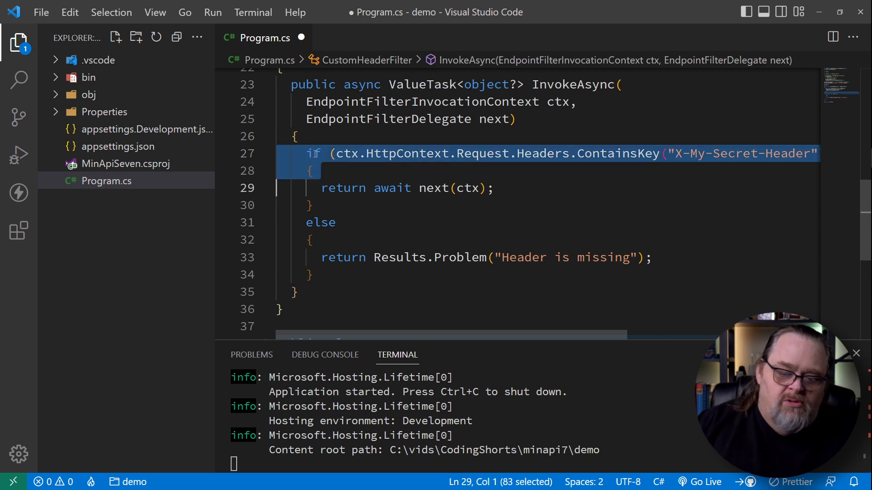
key(ctrl+/)
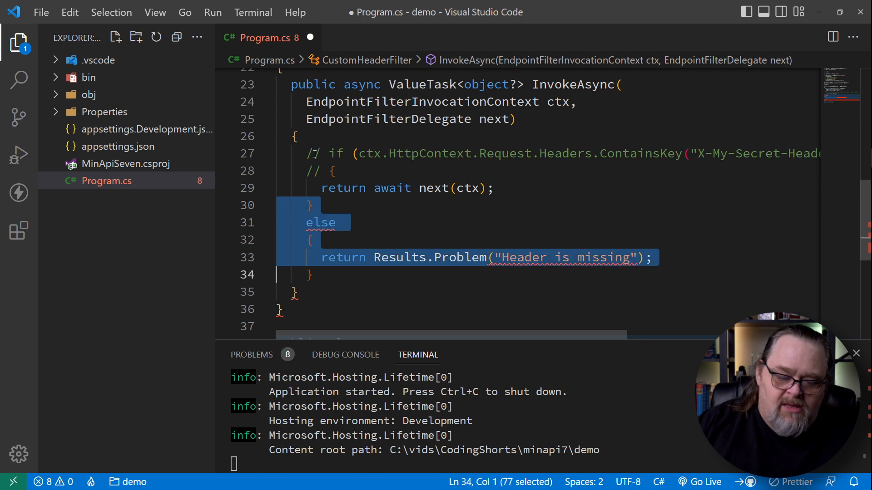
key(ctrl+/)
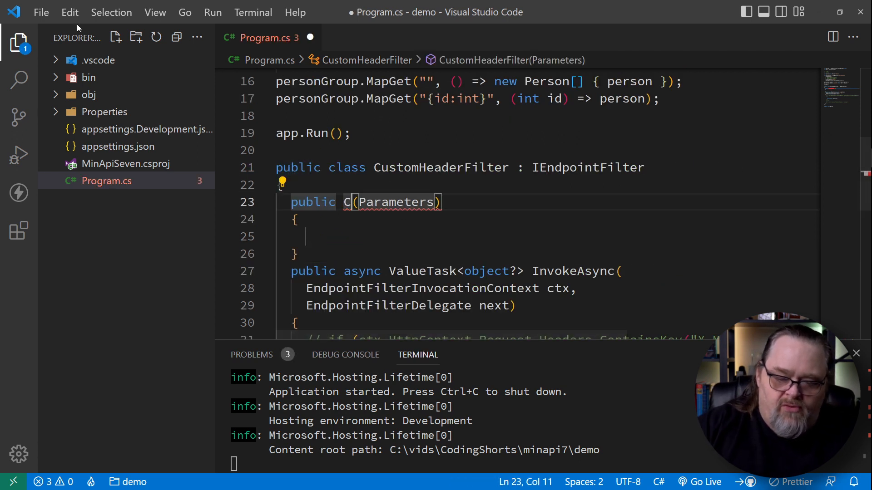
- Add a constructor injecting ILogger<CustomHeaderFilter> and log 'Before next'/'After next' around next(ctx), returning result
text(ustomHeaderFilter)
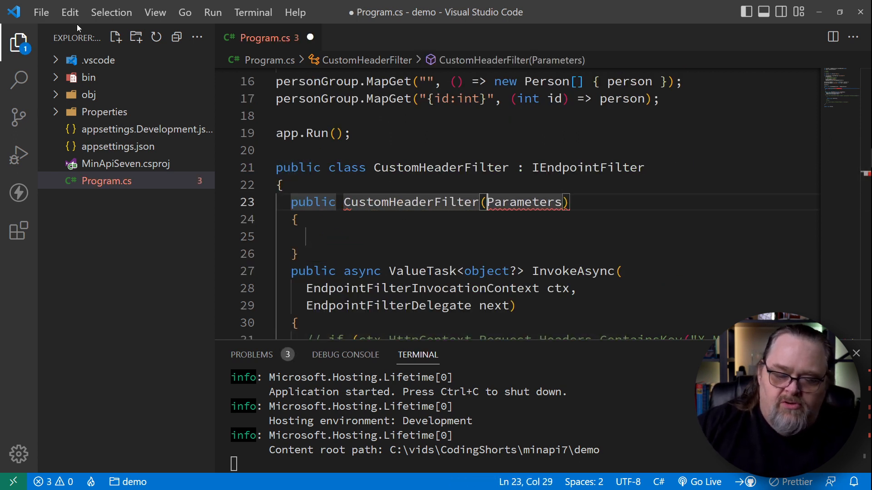
text(ILoo)
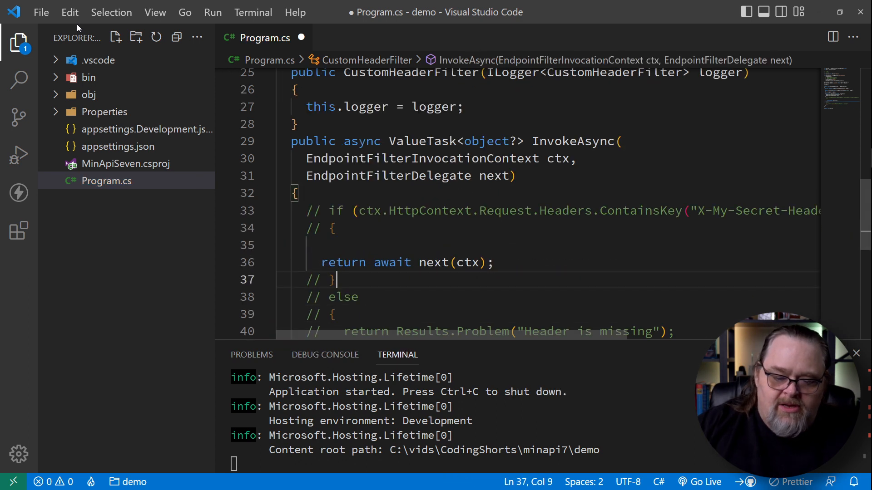
text(logger.LogInformation("Be)
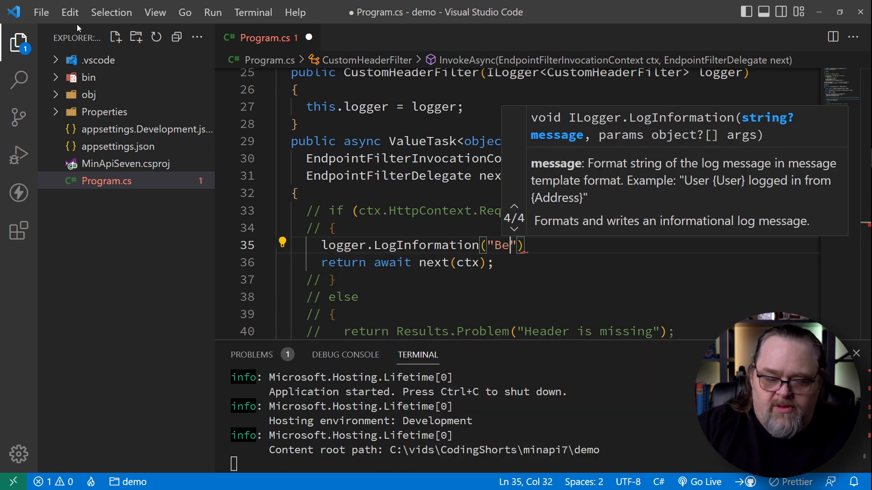
text(fore next)
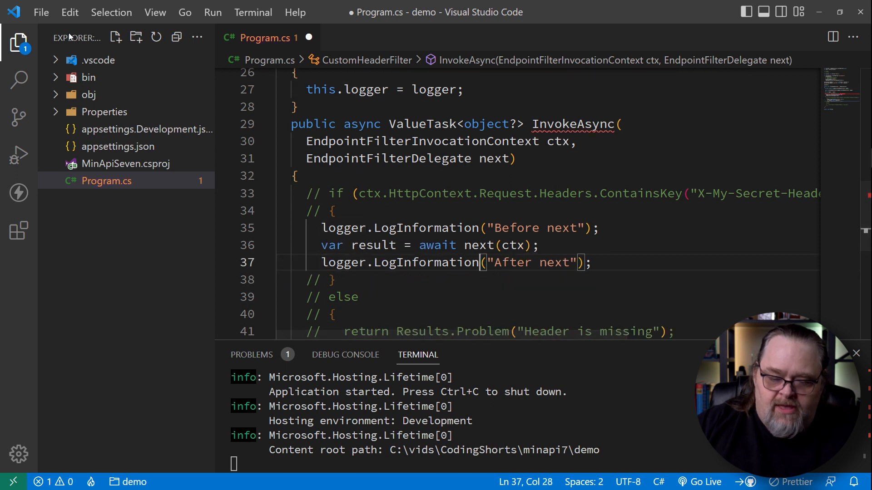
text(return result;)
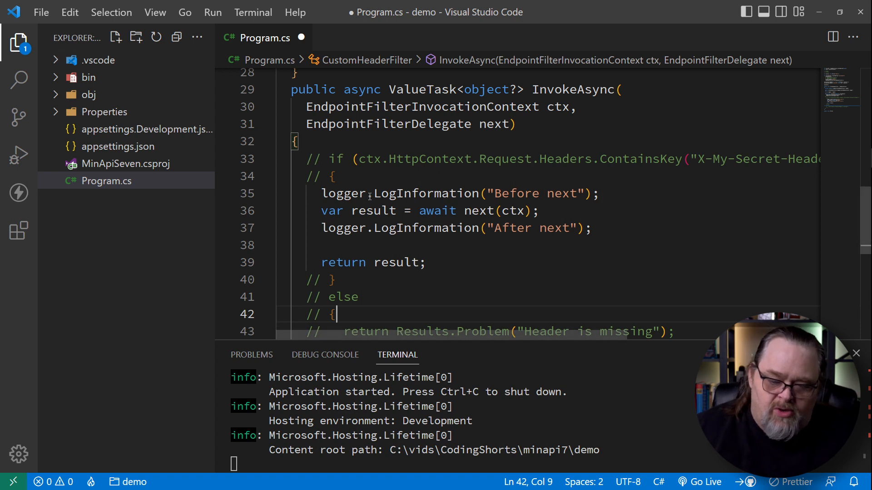
mouse_move(498, 255)
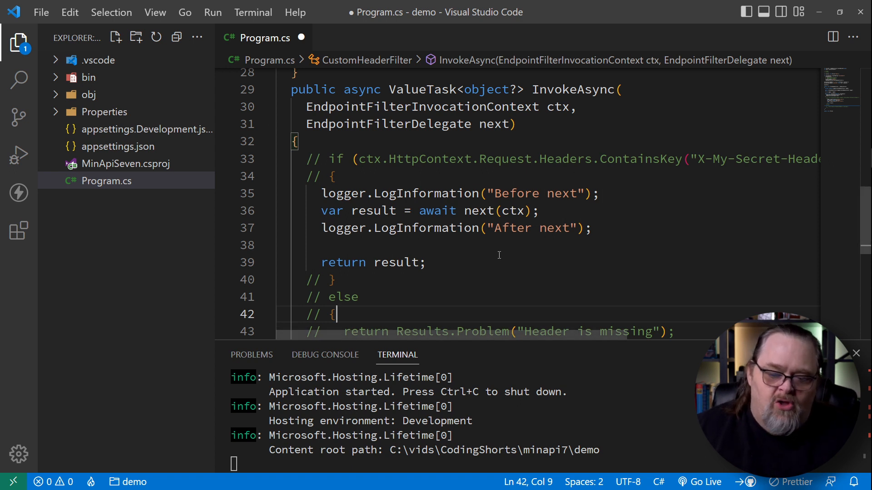